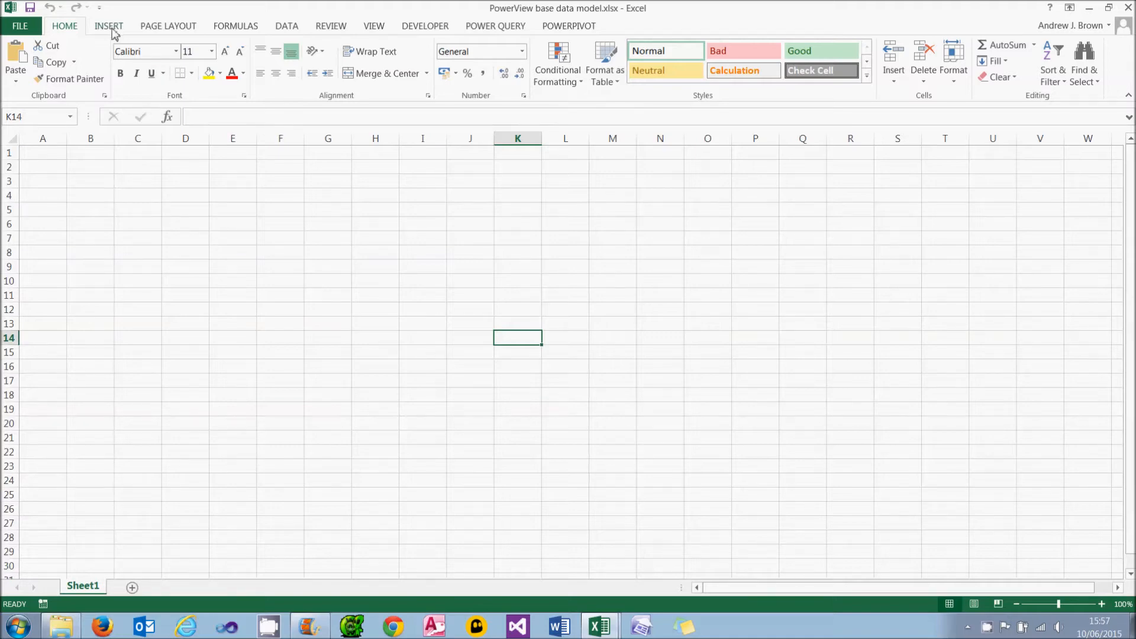
Insert a new Power View report sheet from the Insert ribbon.
click(109, 25)
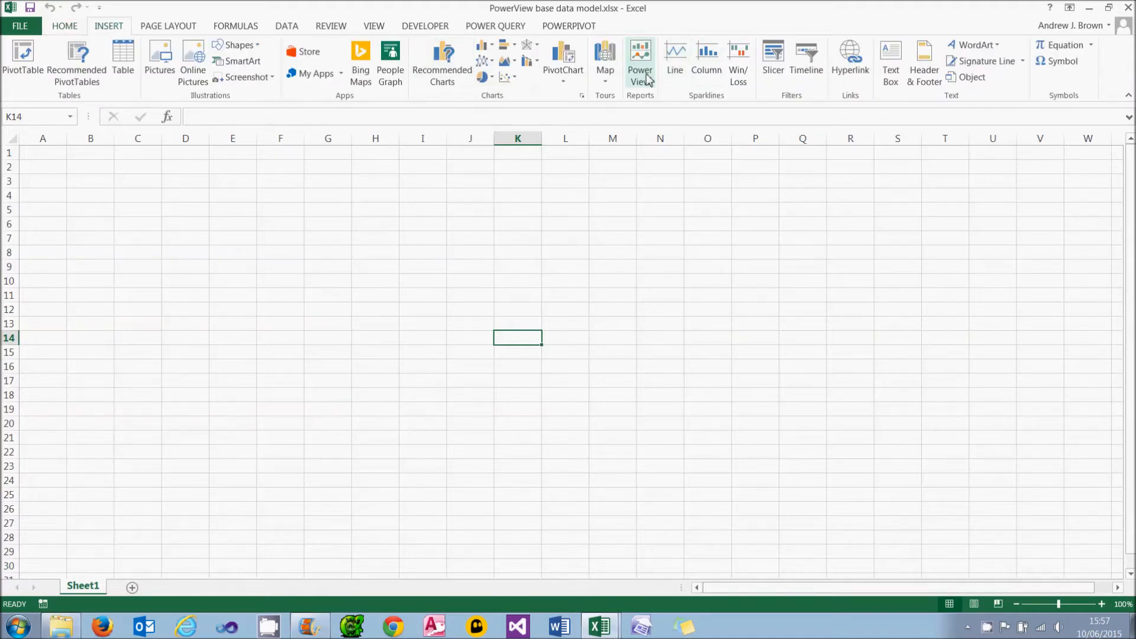
click(640, 61)
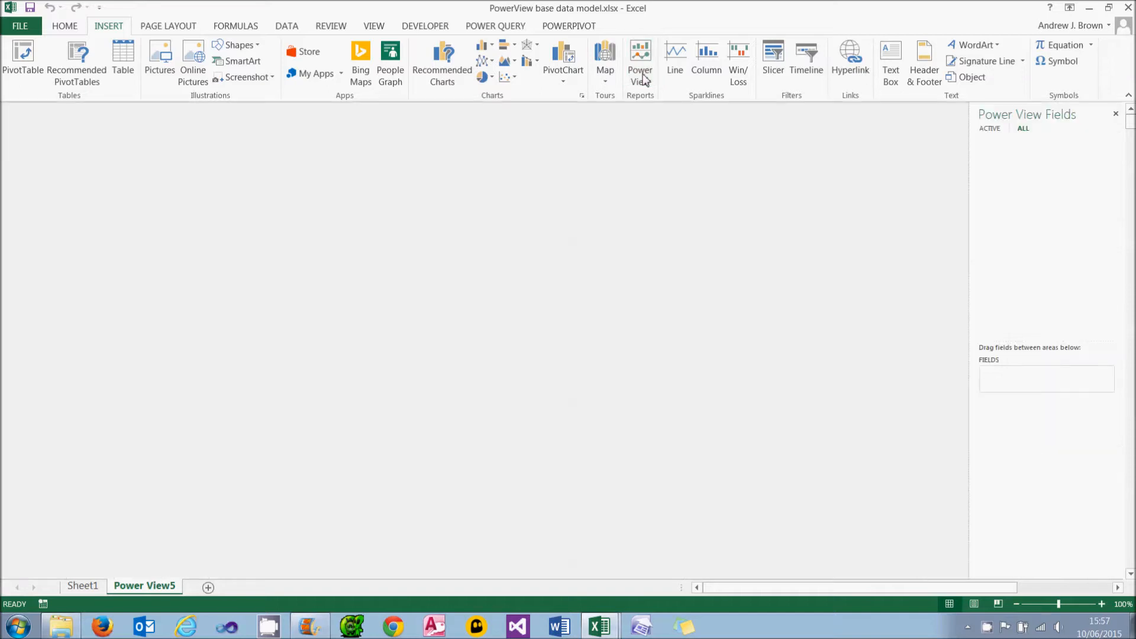
click(640, 63)
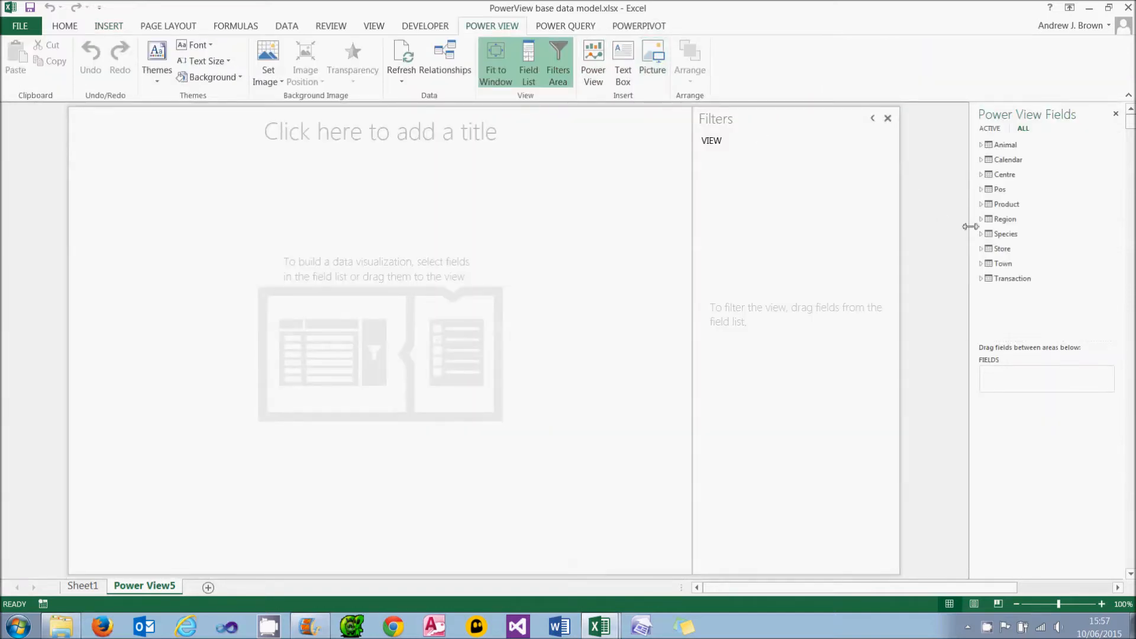
Build a table of RegionName, SpeciesName and Quantity from the Region fields.
click(980, 219)
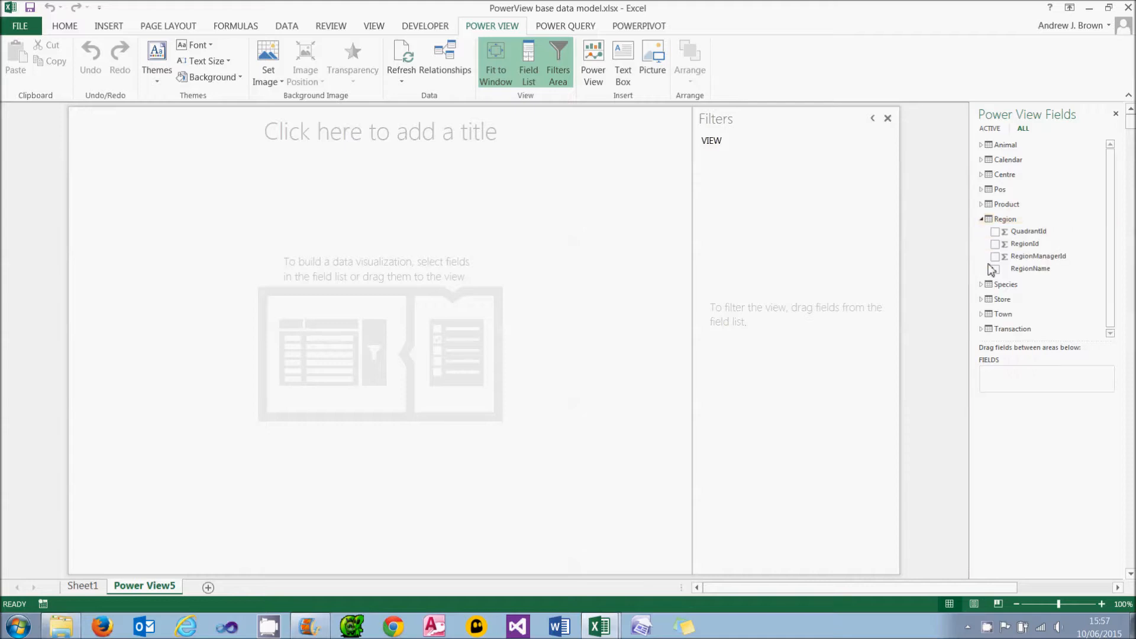
click(995, 269)
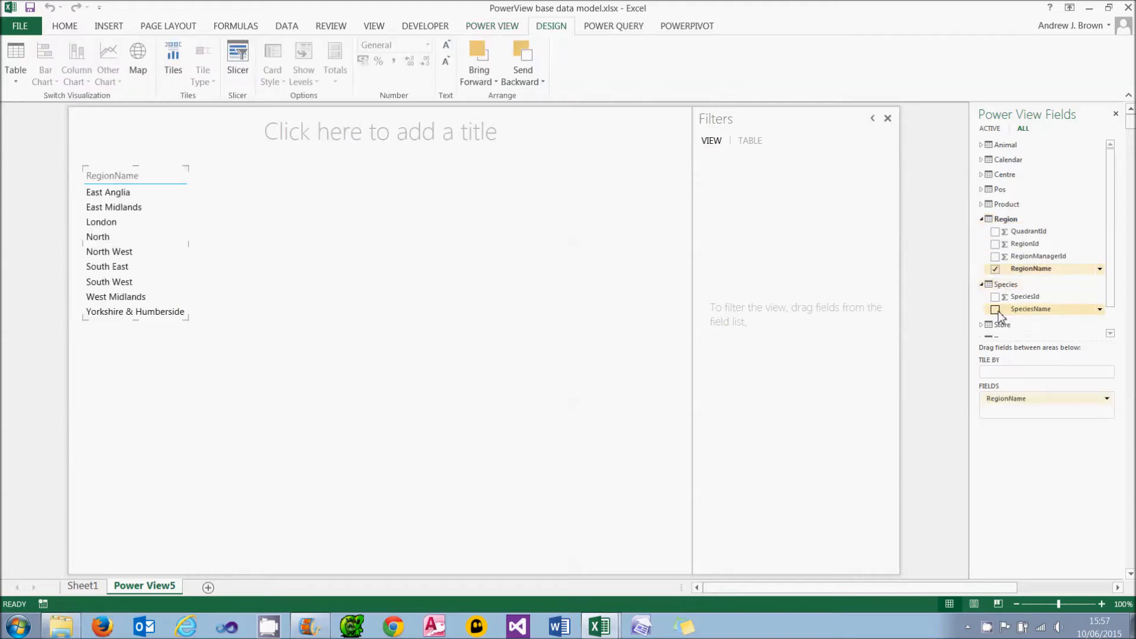
click(995, 308)
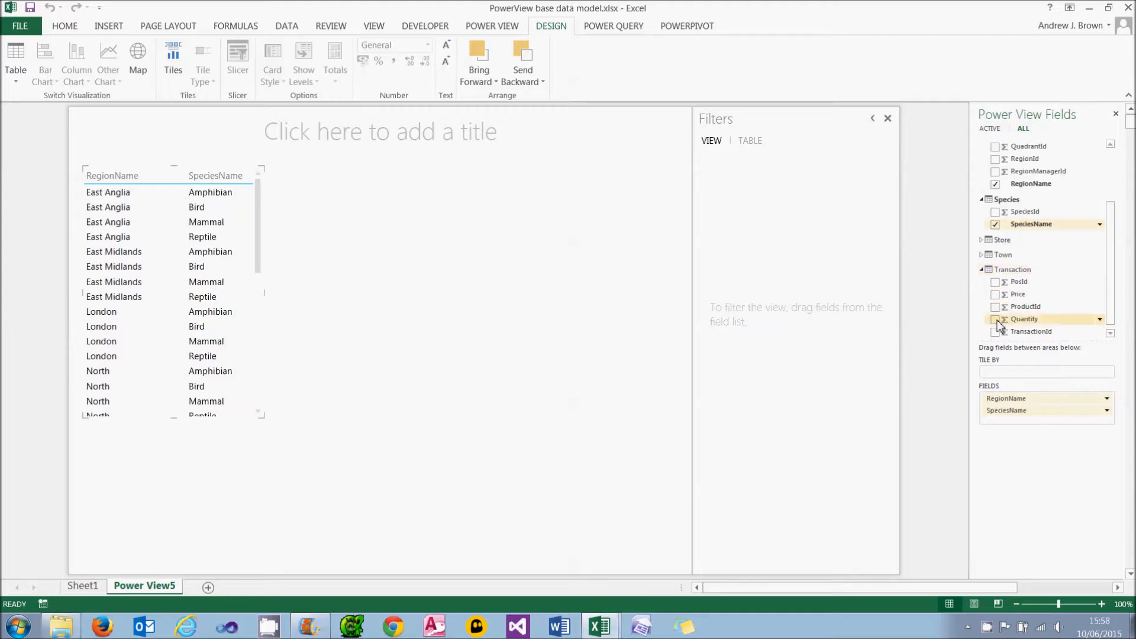
click(995, 318)
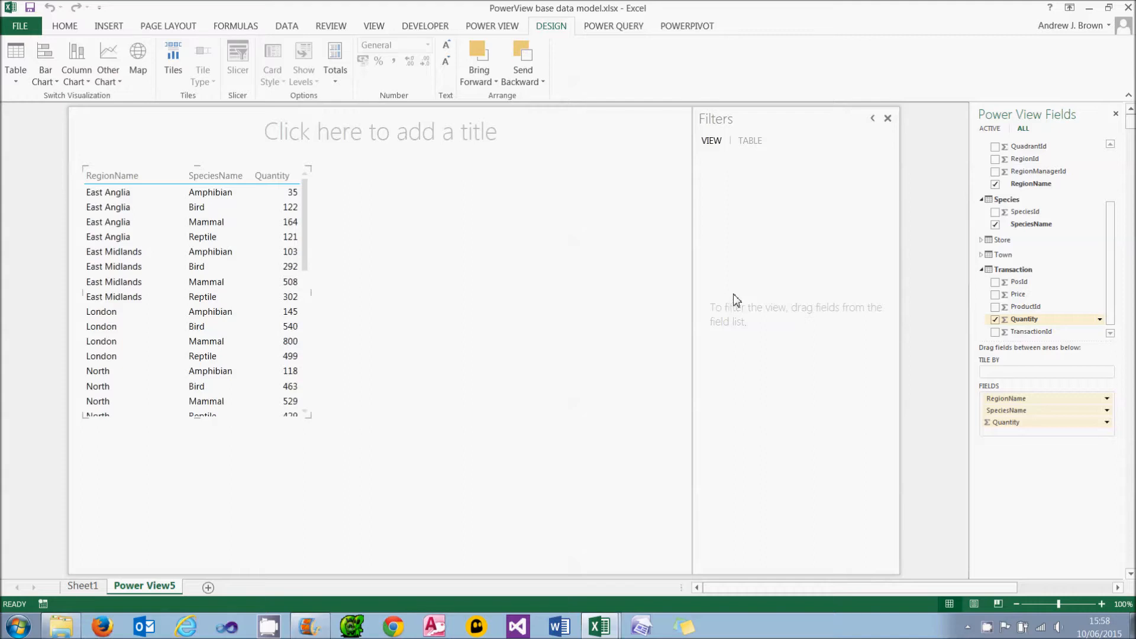
mouse_move(511, 264)
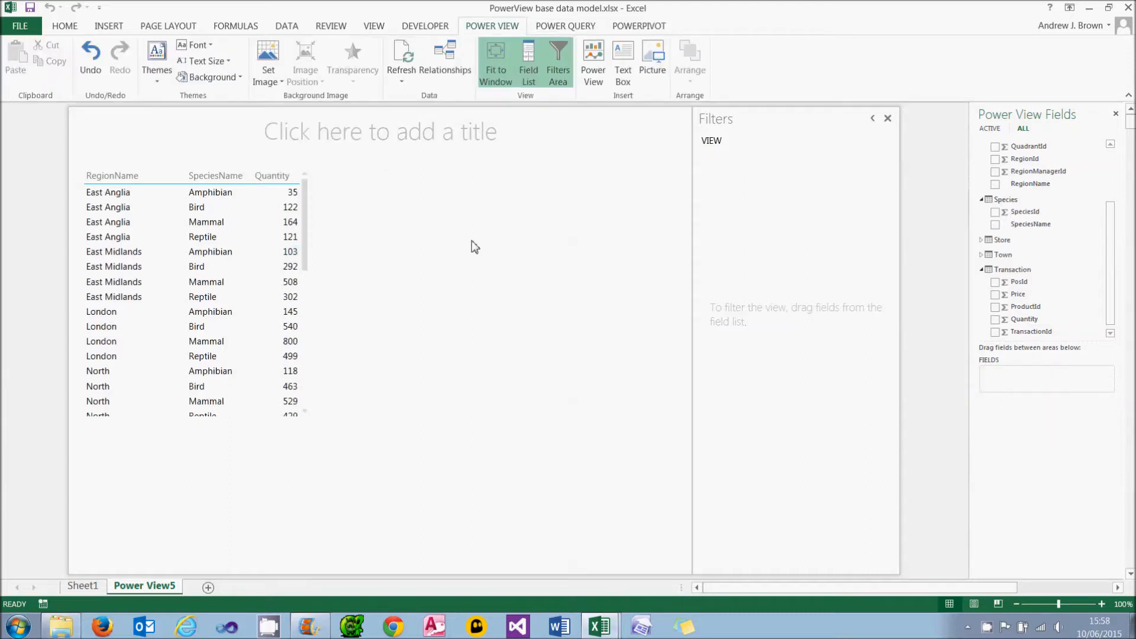
mouse_move(517, 242)
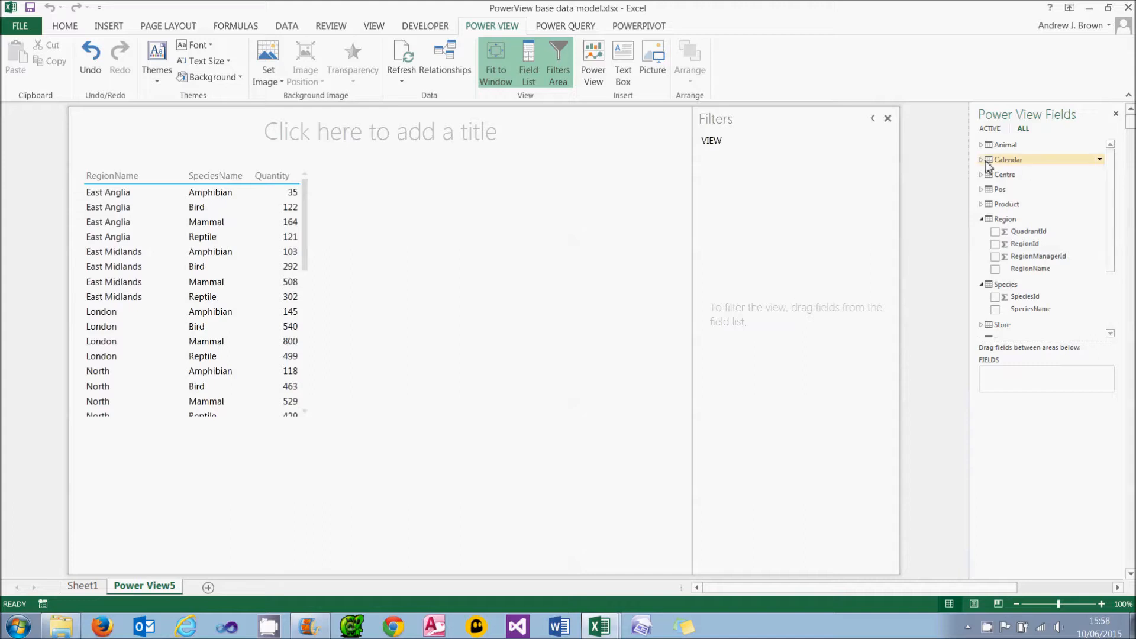
click(980, 160)
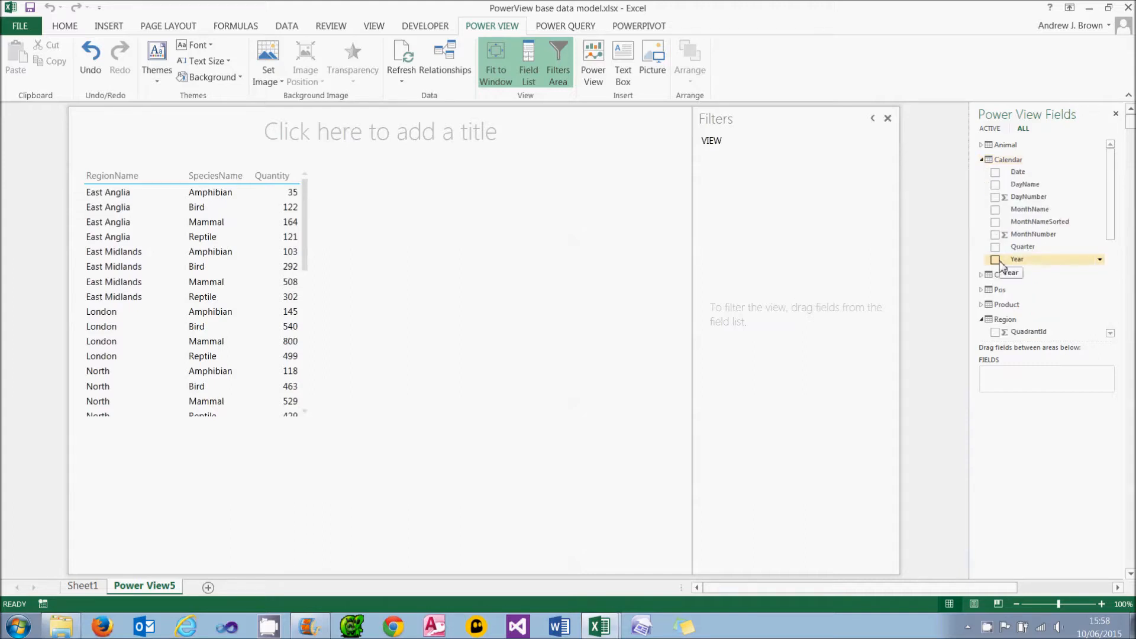
click(995, 259)
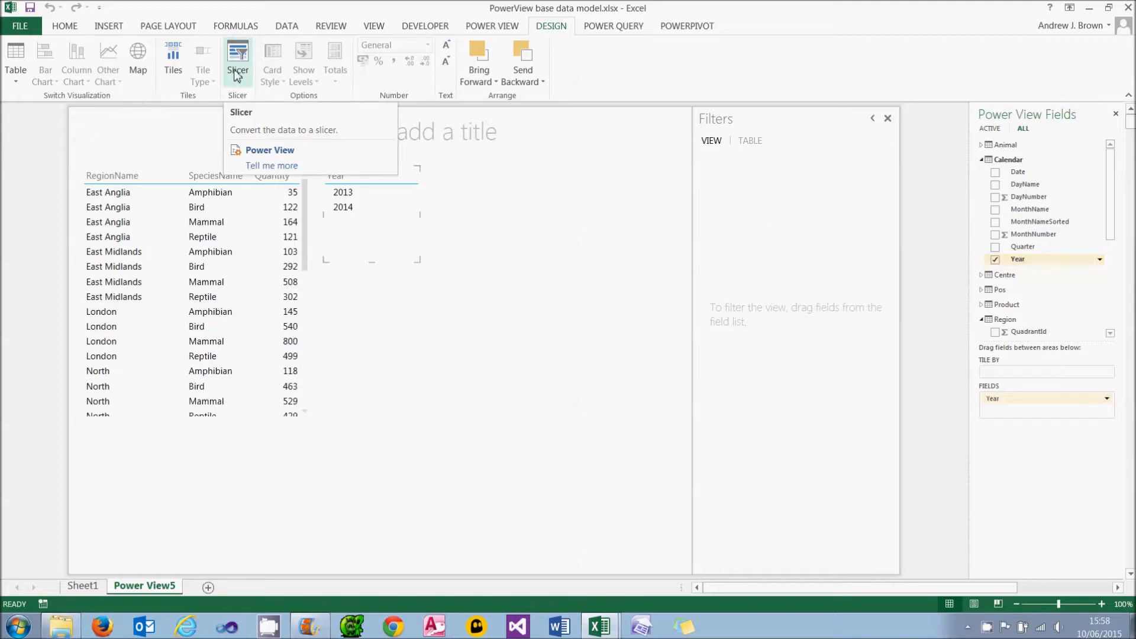
click(237, 58)
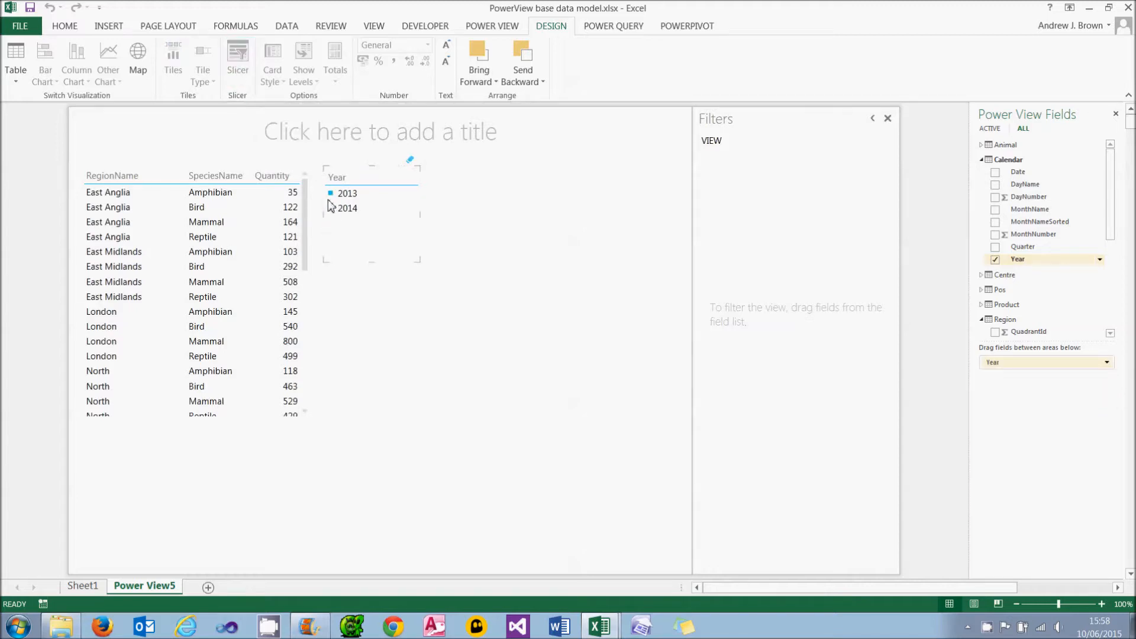
click(348, 208)
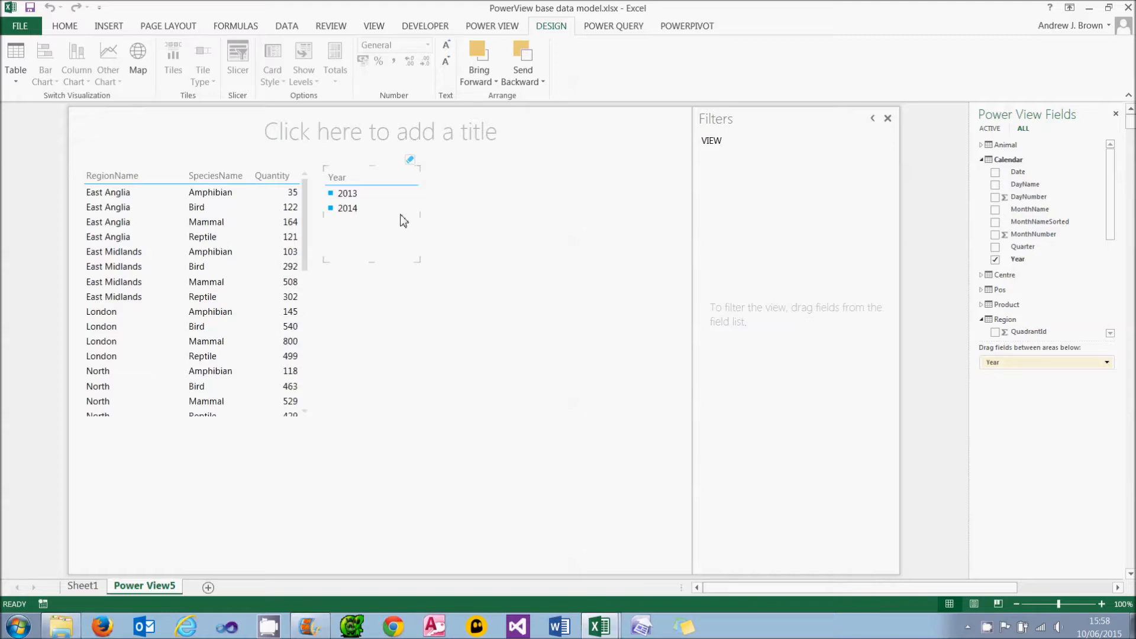
click(346, 192)
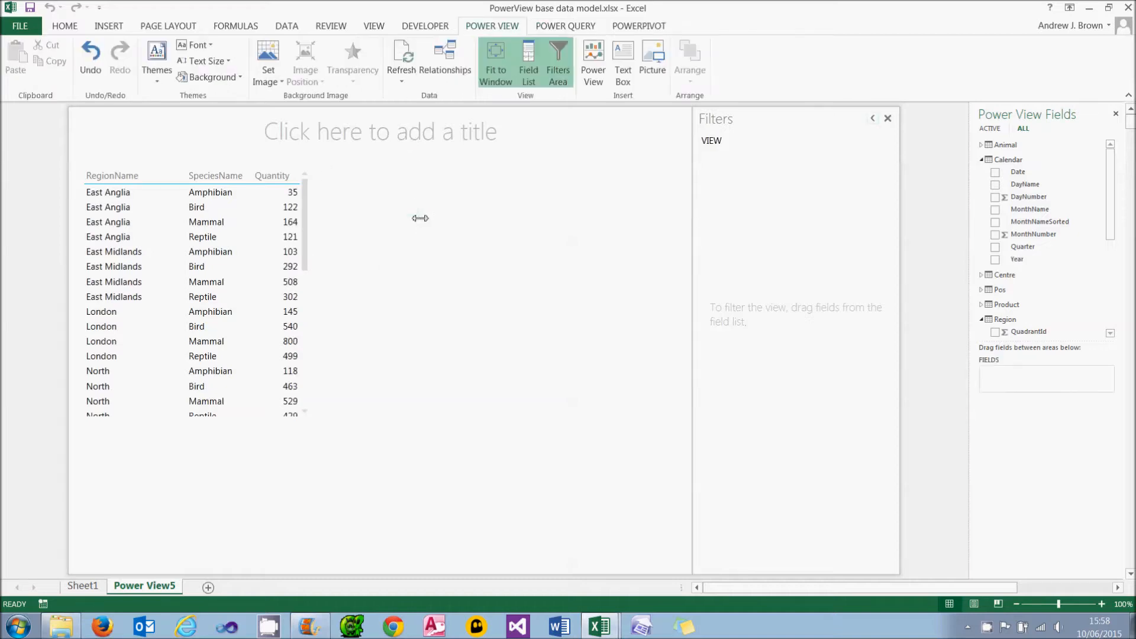
mouse_move(911, 270)
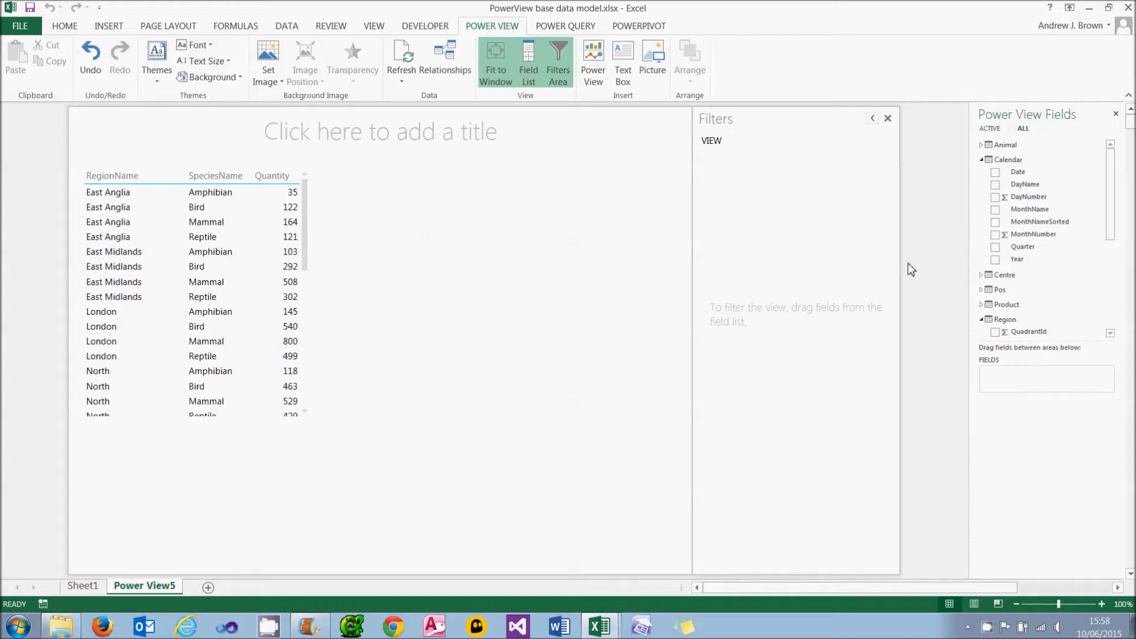
mouse_move(1114, 314)
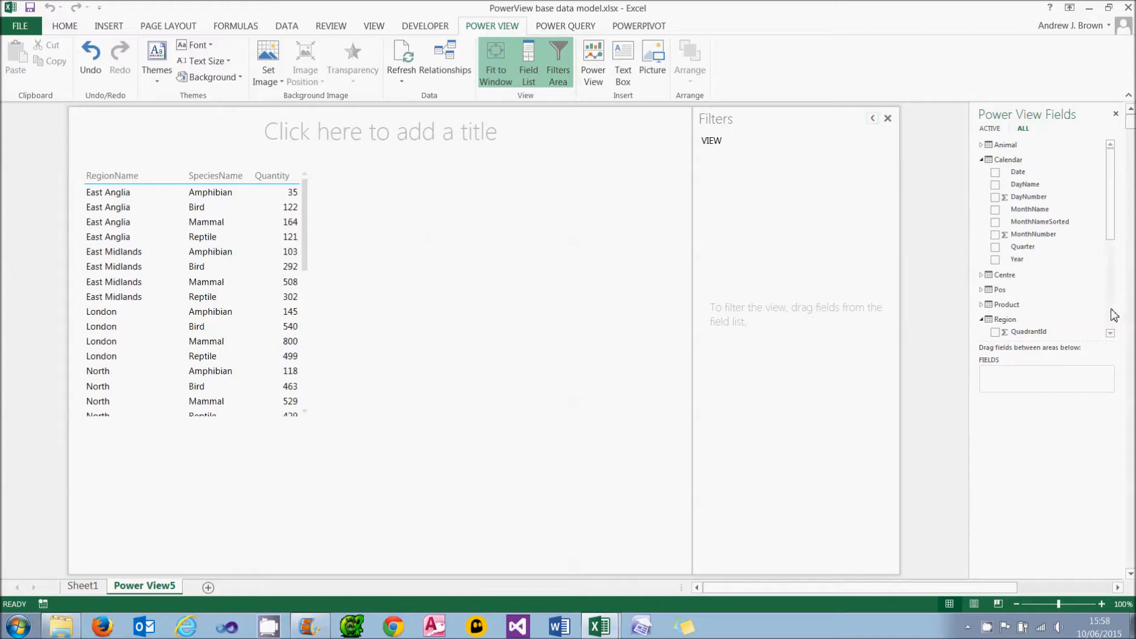
Add a SpeciesName list to the report and pick a species to filter by.
scroll(down, 3)
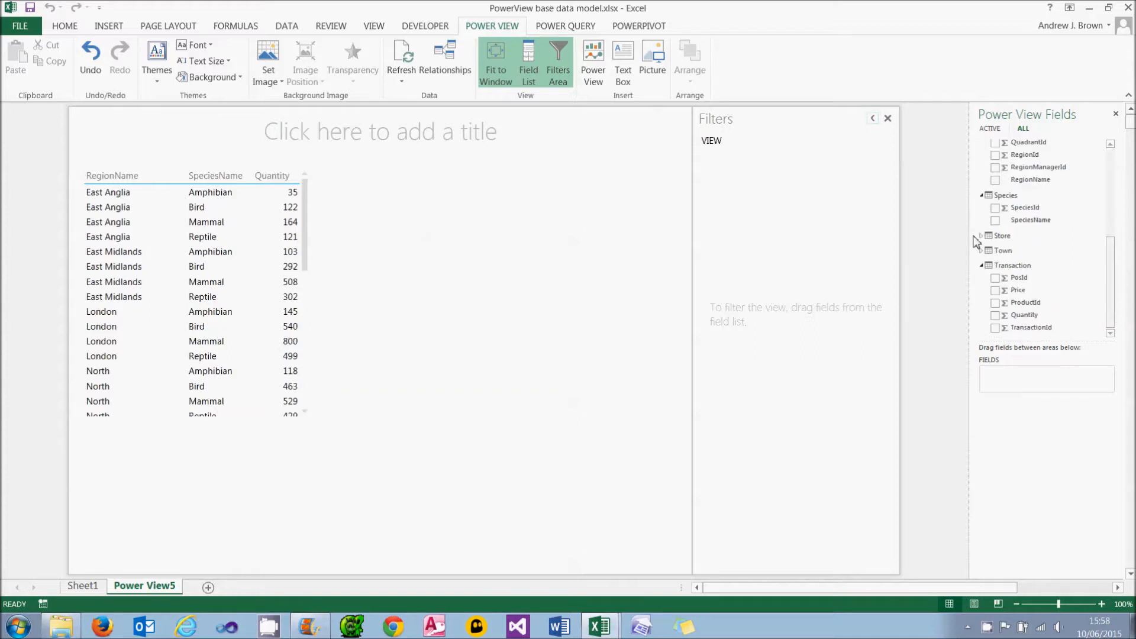
click(1029, 220)
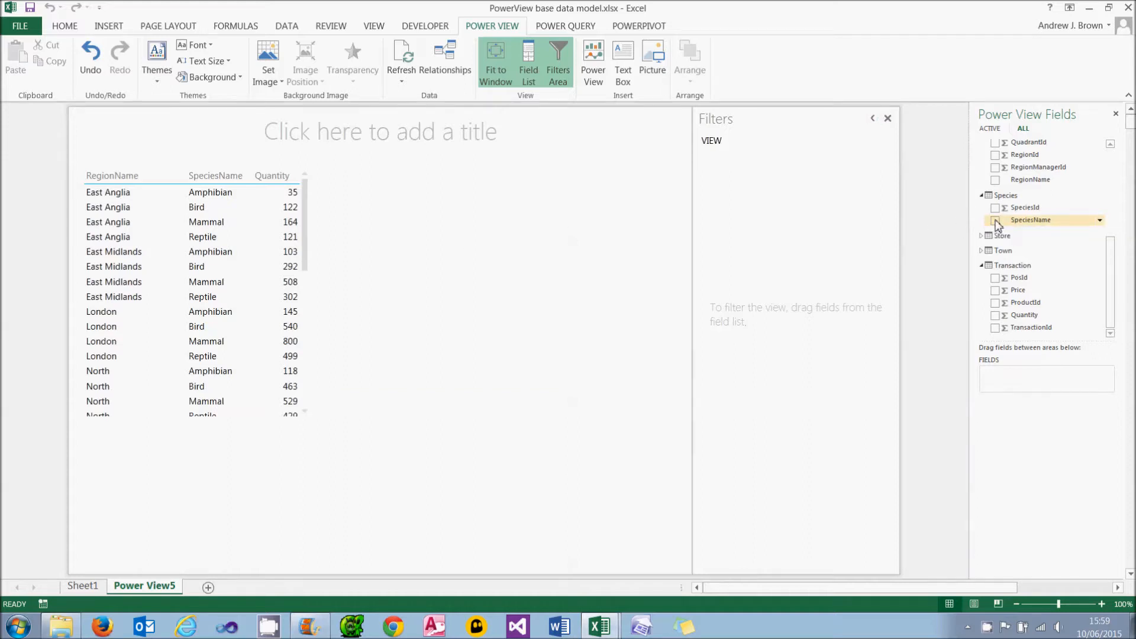
click(996, 220)
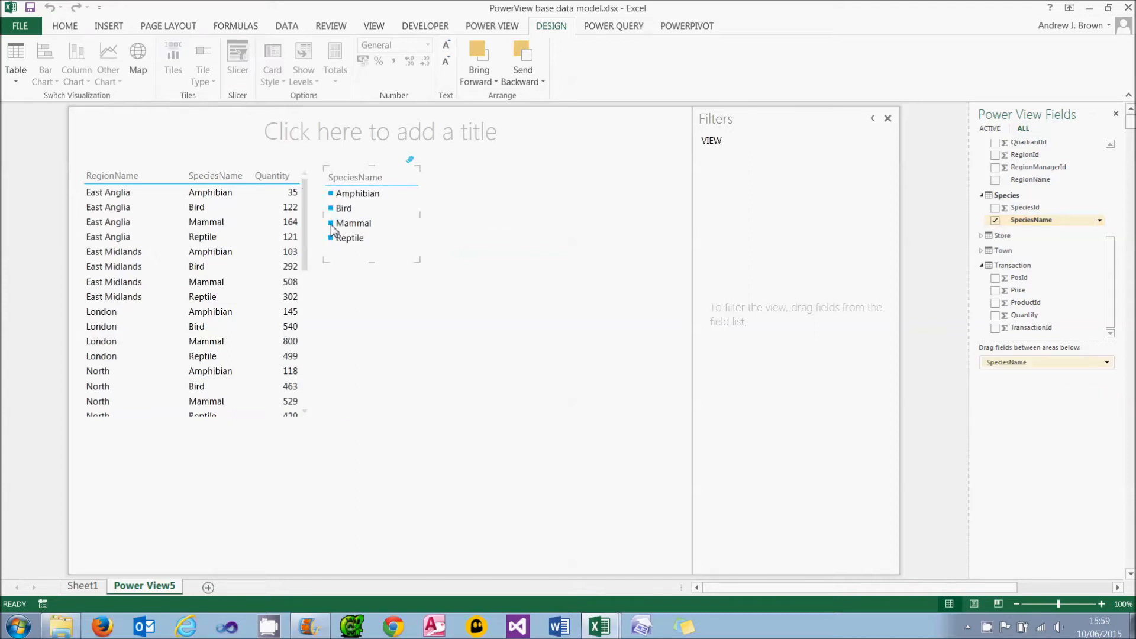
click(354, 223)
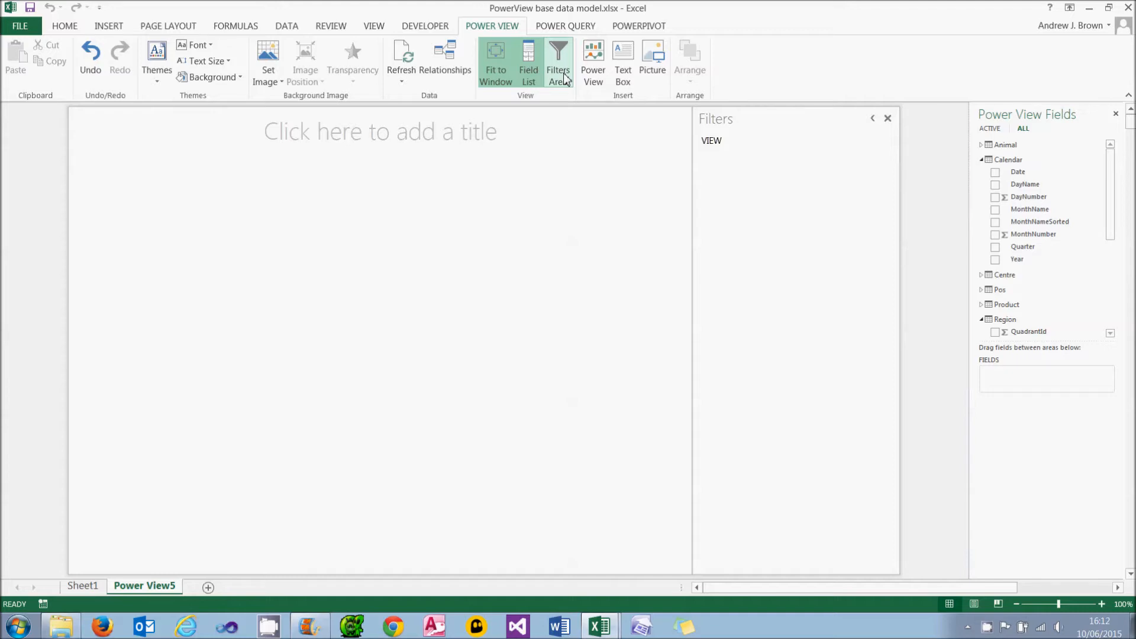
mouse_move(535, 111)
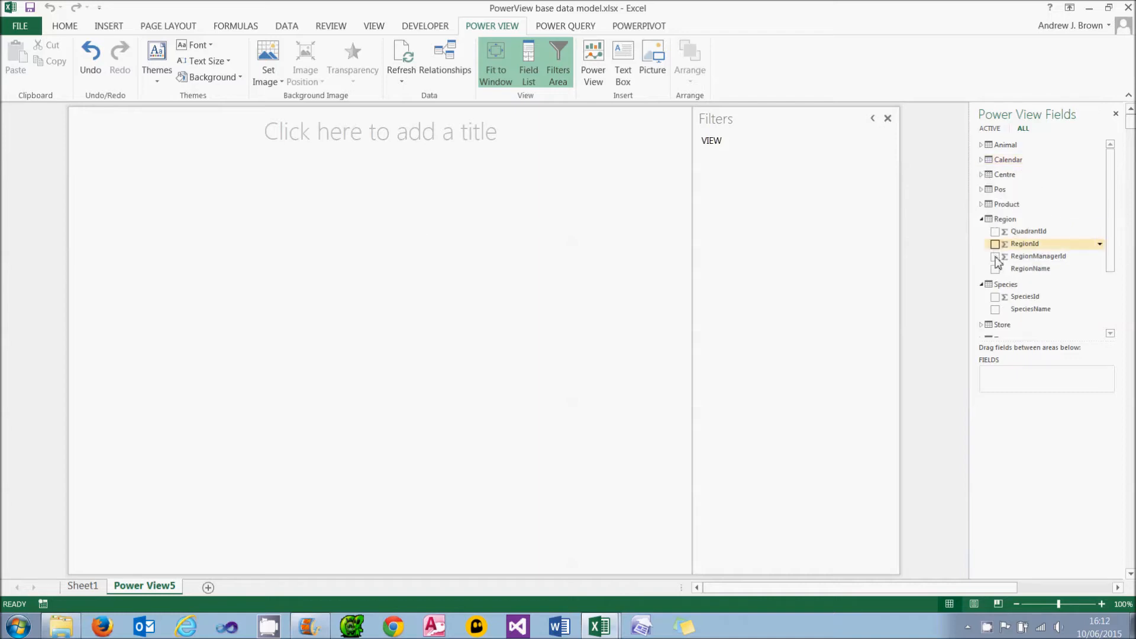
Create a RegionName, Year and Quantity table, then deselect it on the blank canvas.
click(994, 268)
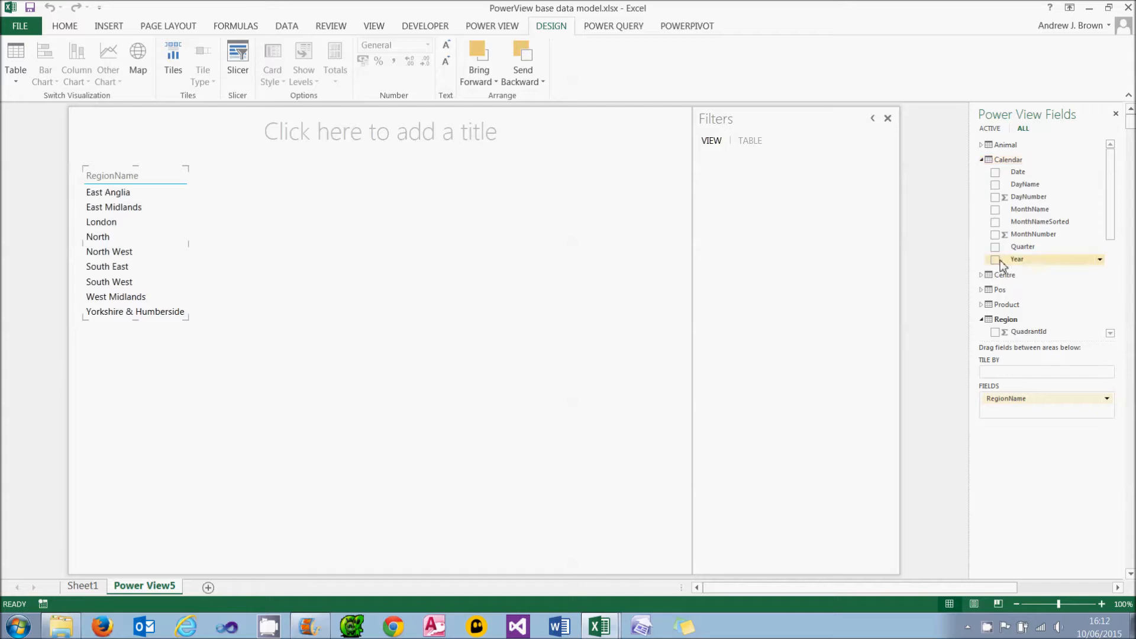
click(995, 259)
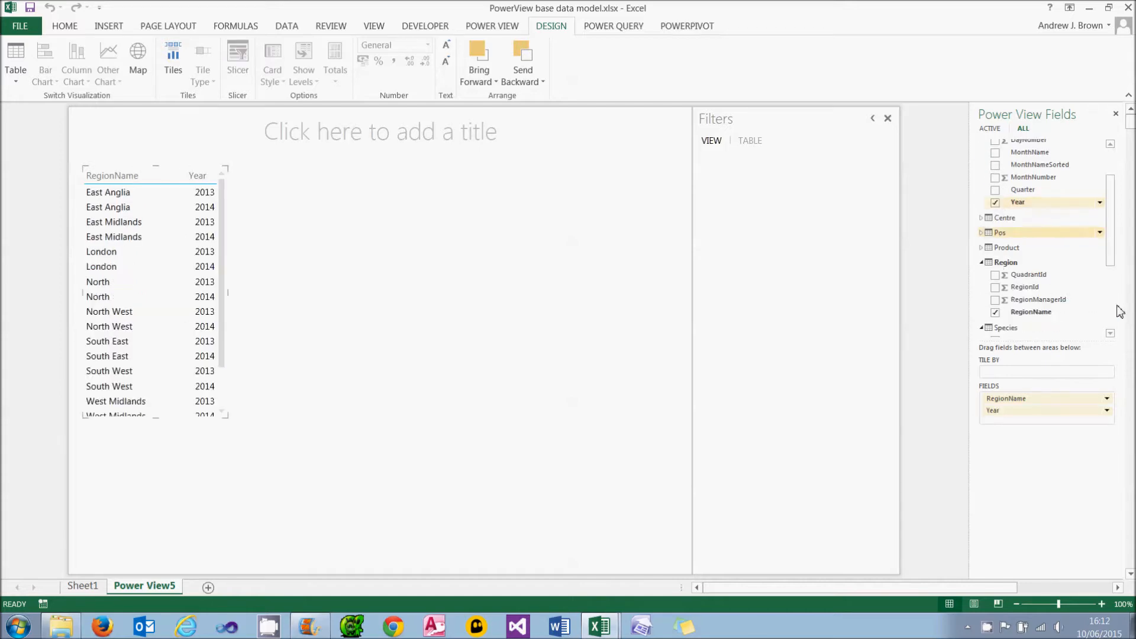
scroll(down, 3)
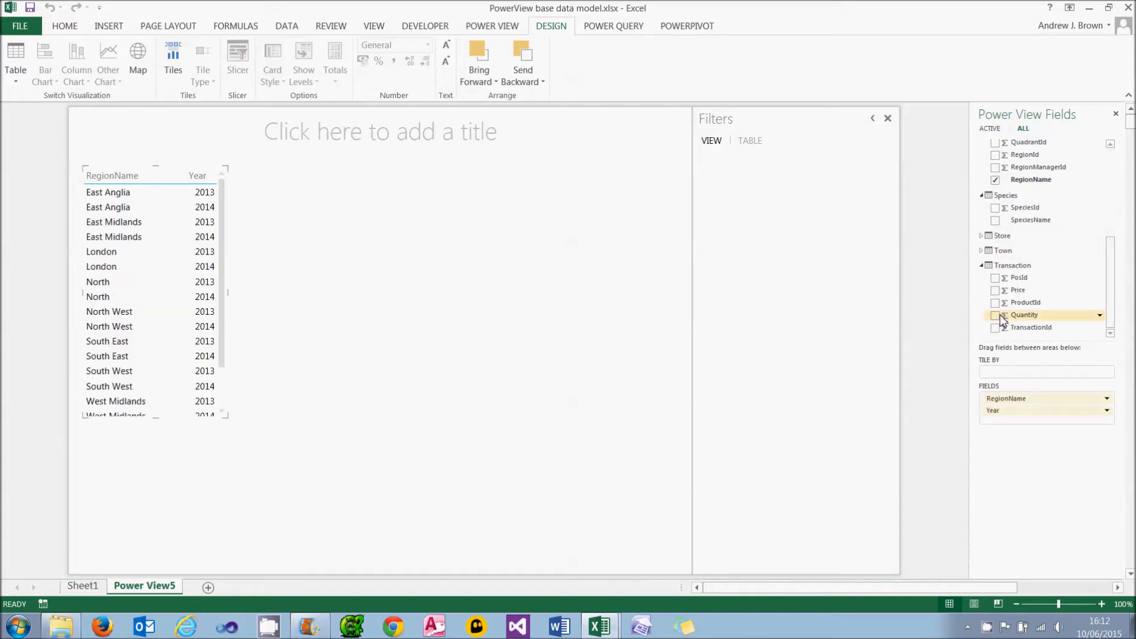
click(995, 314)
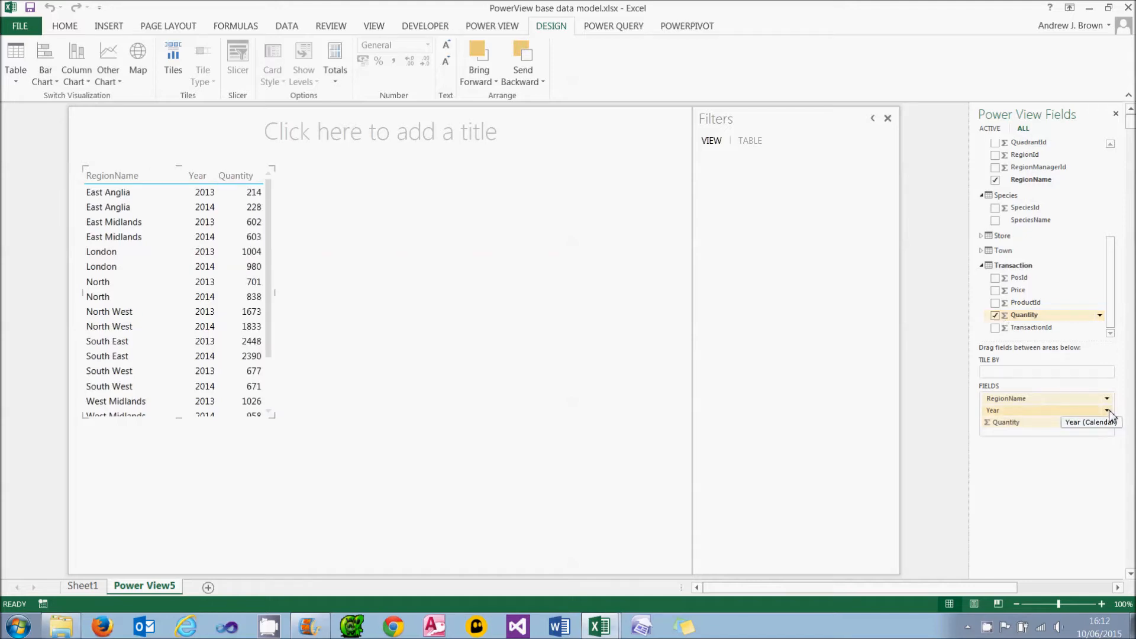
click(1107, 422)
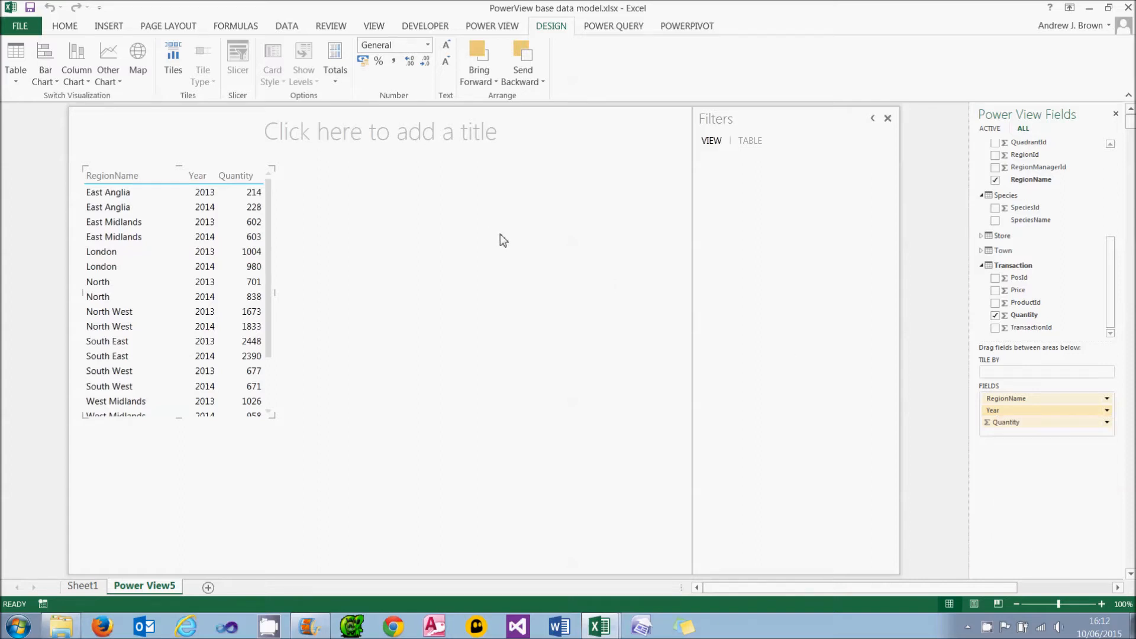
click(491, 26)
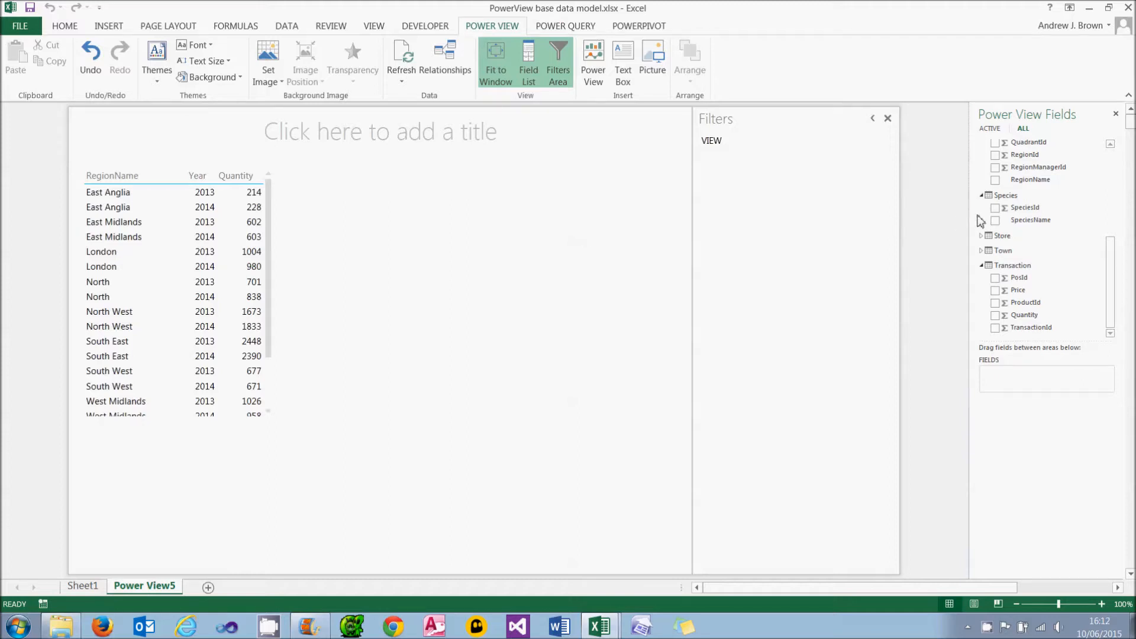
Create a separate SpeciesName and Quantity table totalling 19016 beside the region table.
click(995, 220)
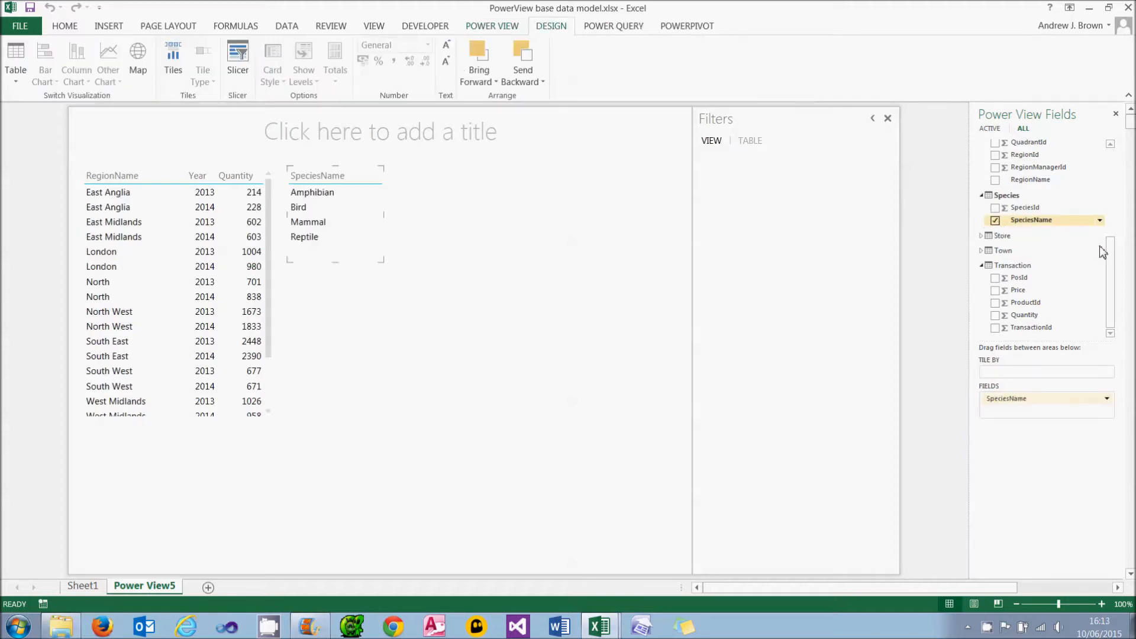
click(995, 314)
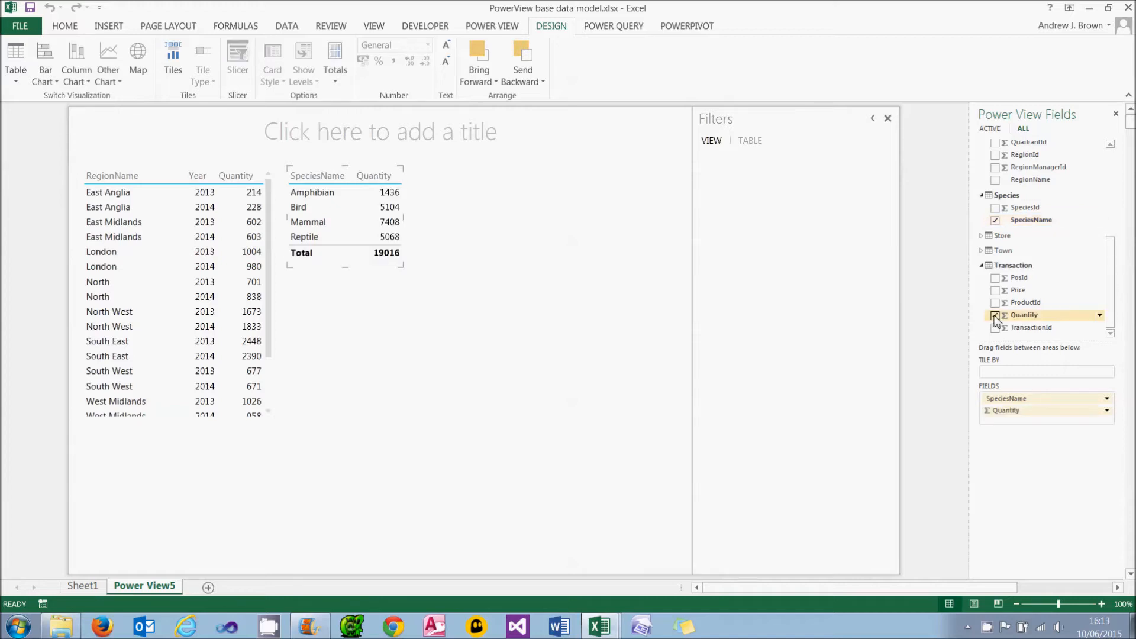
click(995, 315)
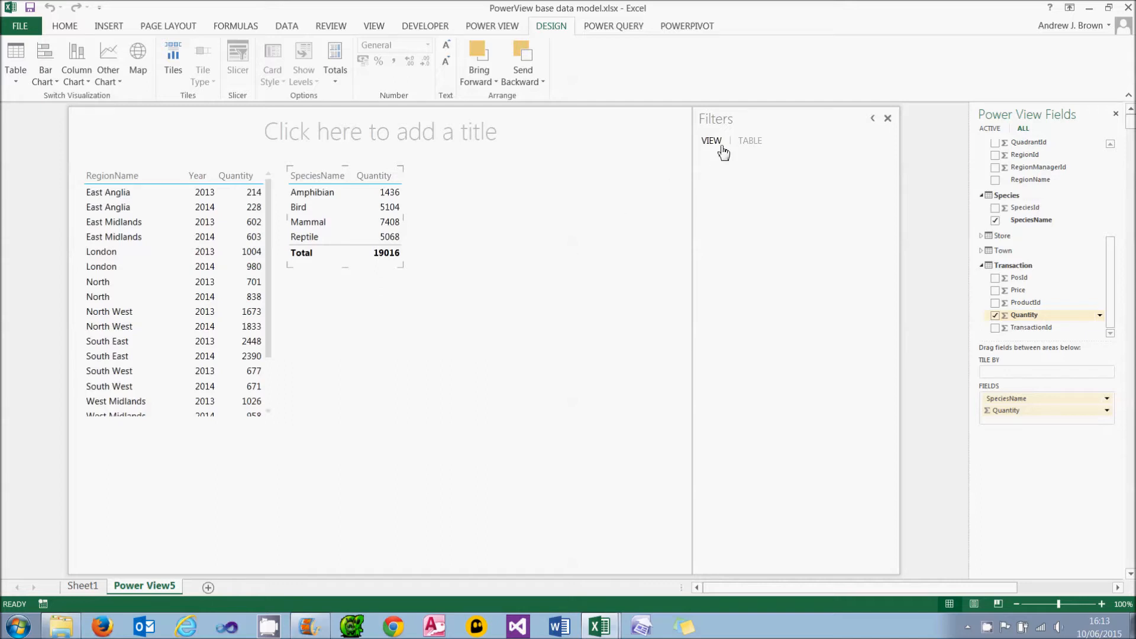
mouse_move(711, 140)
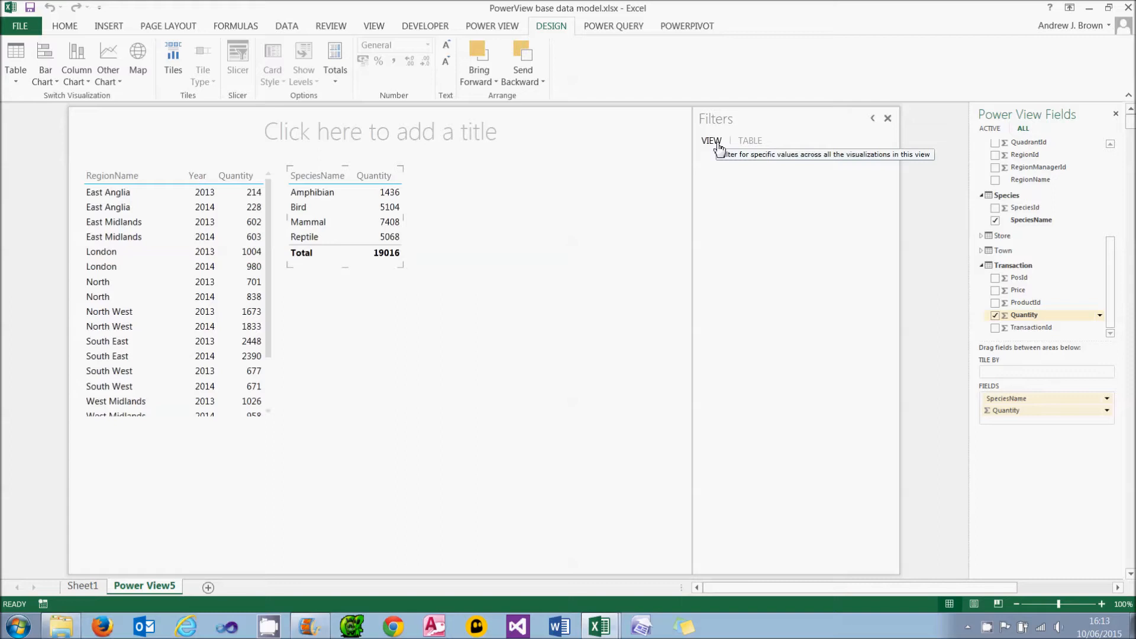
mouse_move(718, 149)
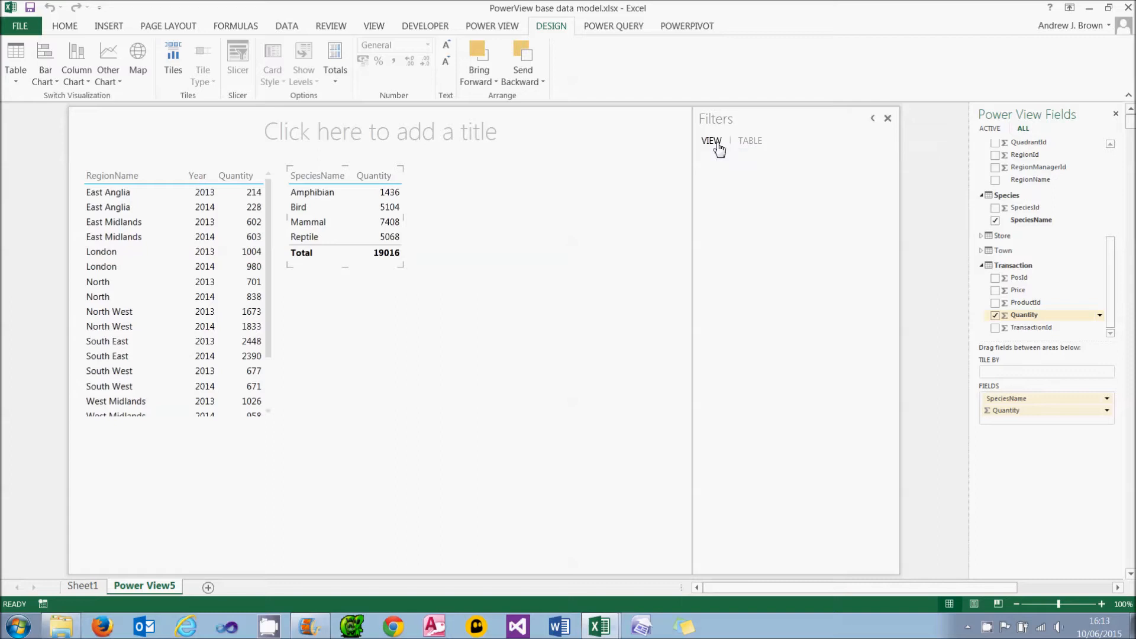
mouse_move(747, 141)
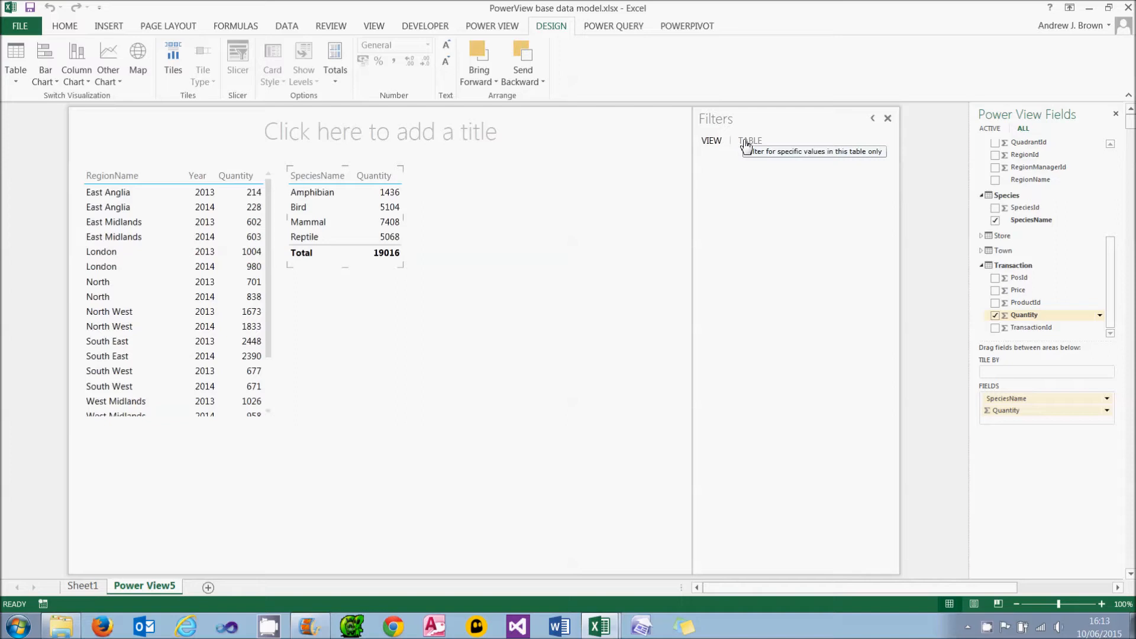
mouse_move(707, 162)
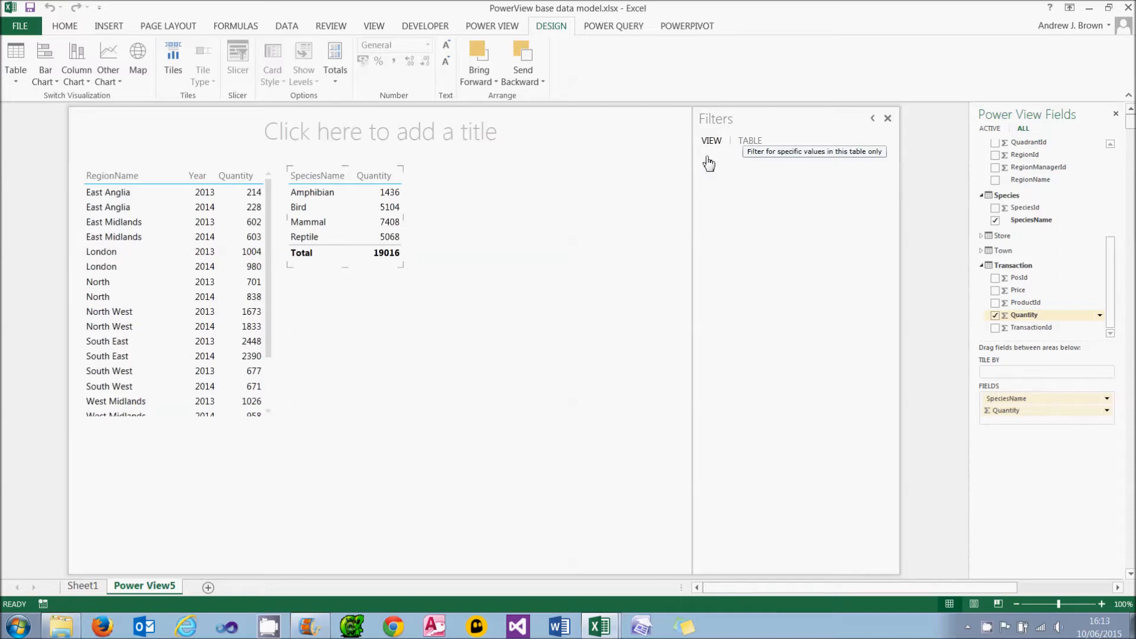
click(491, 25)
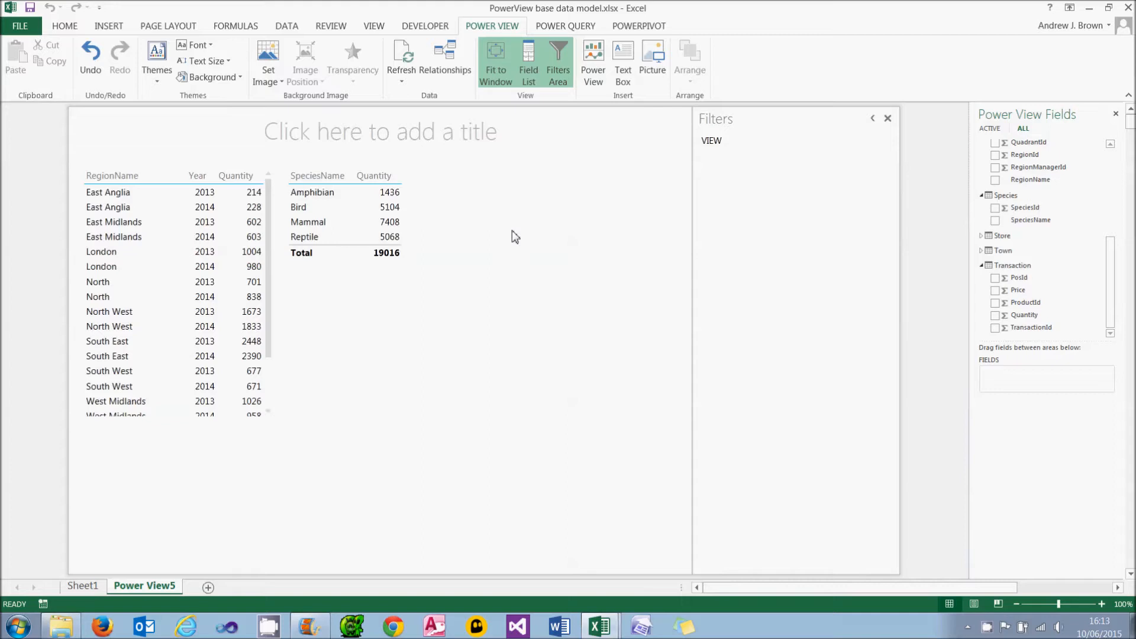
mouse_move(1127, 193)
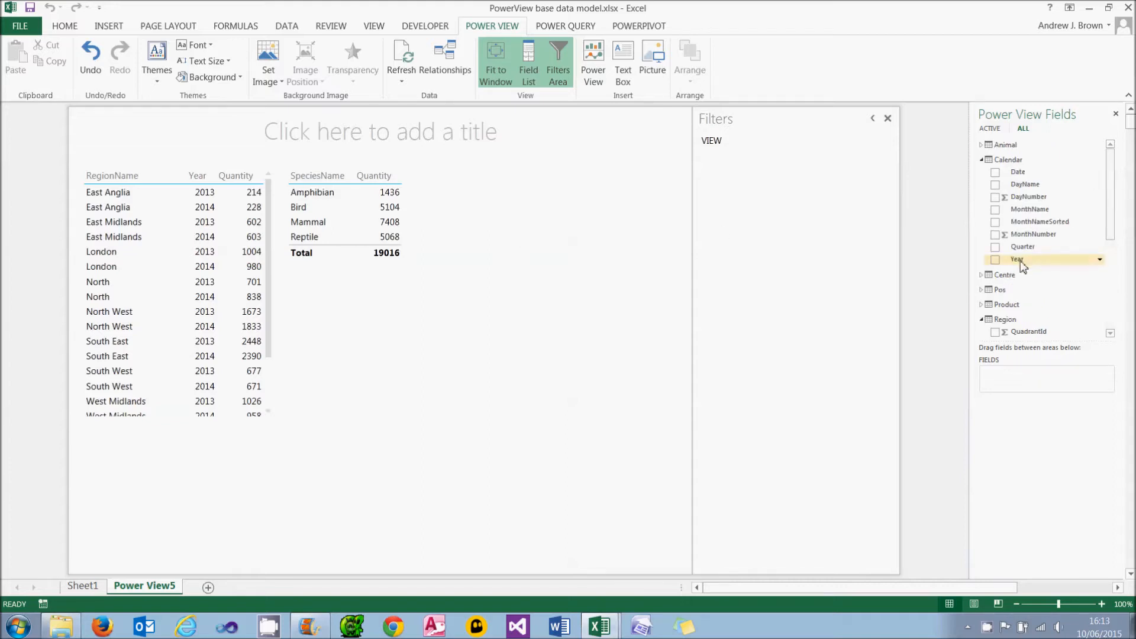
mouse_move(1018, 259)
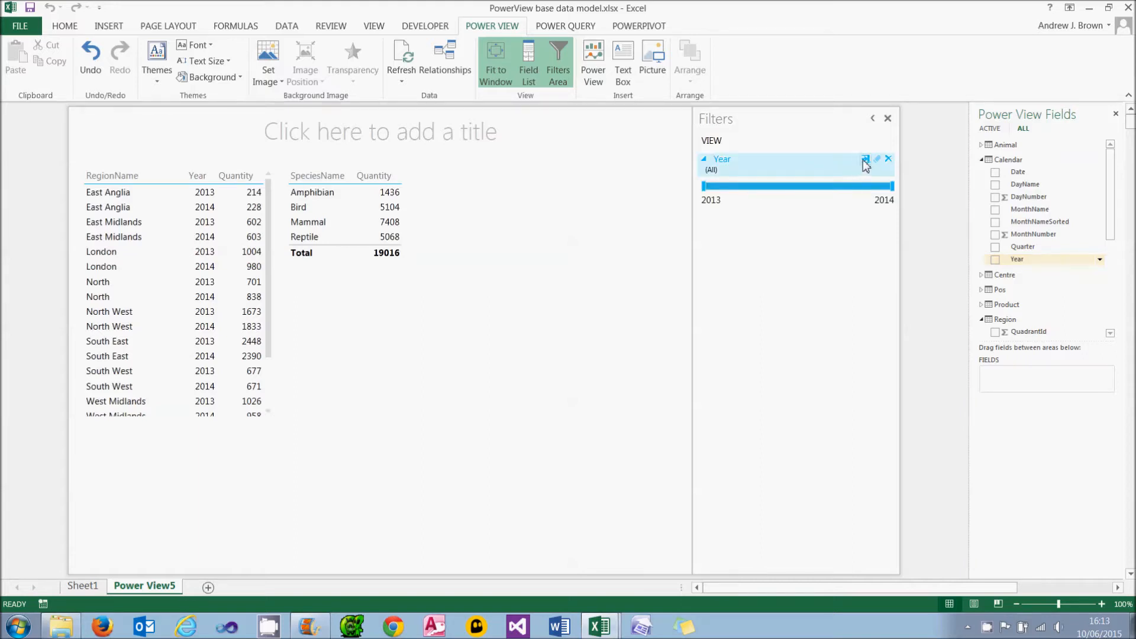
mouse_move(863, 159)
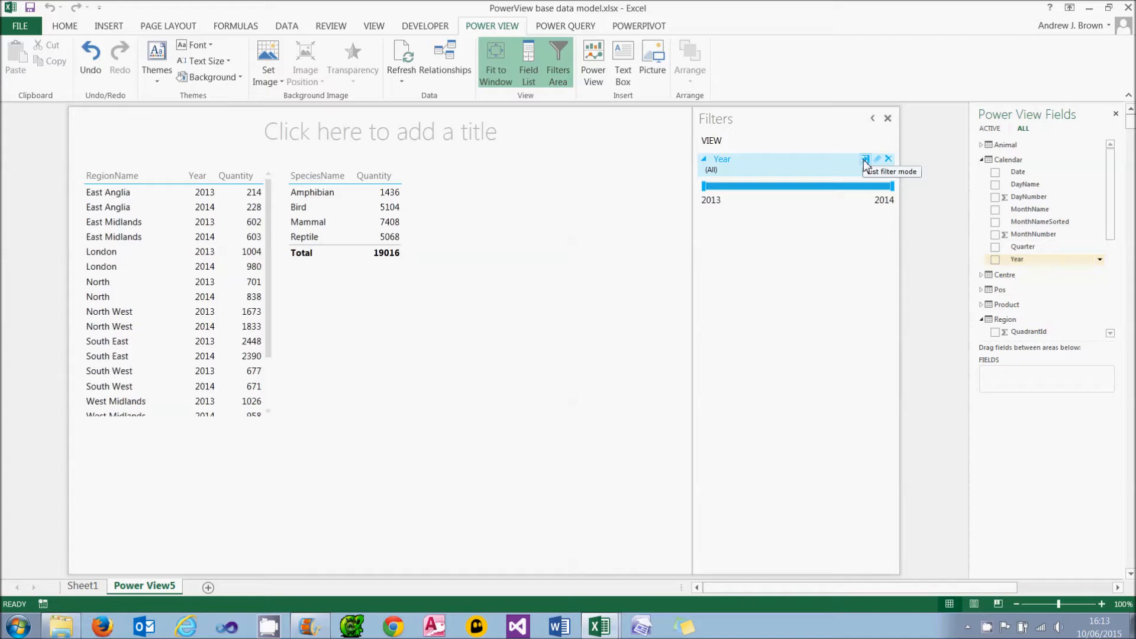
Filter the Year view filter to 2013 by checklist, then to 'is 2014' by condition.
click(864, 160)
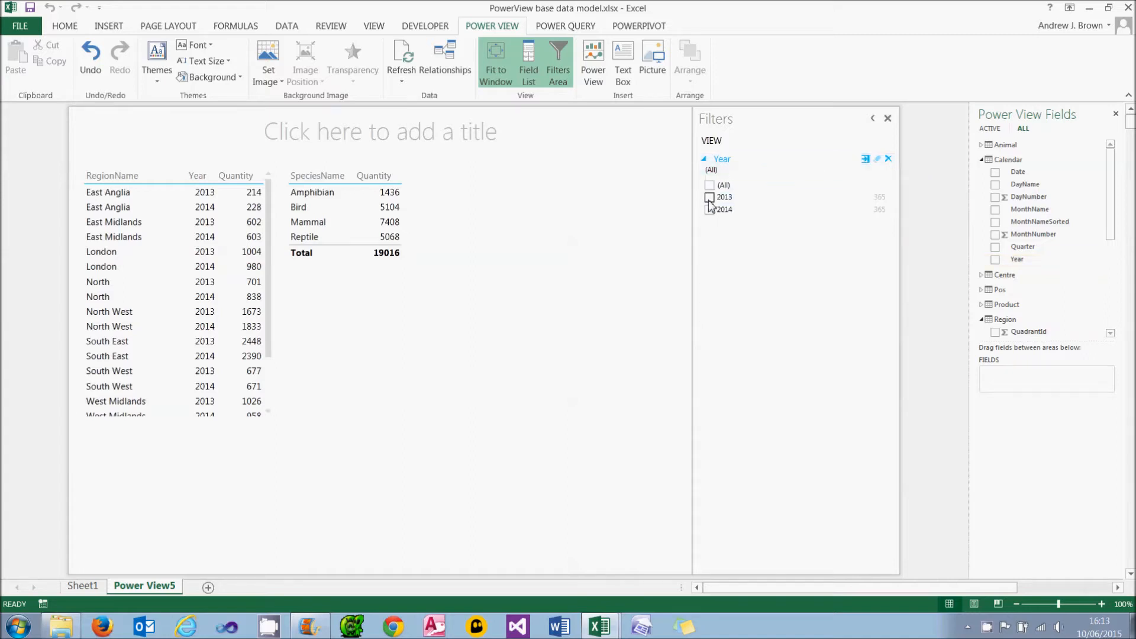
click(709, 197)
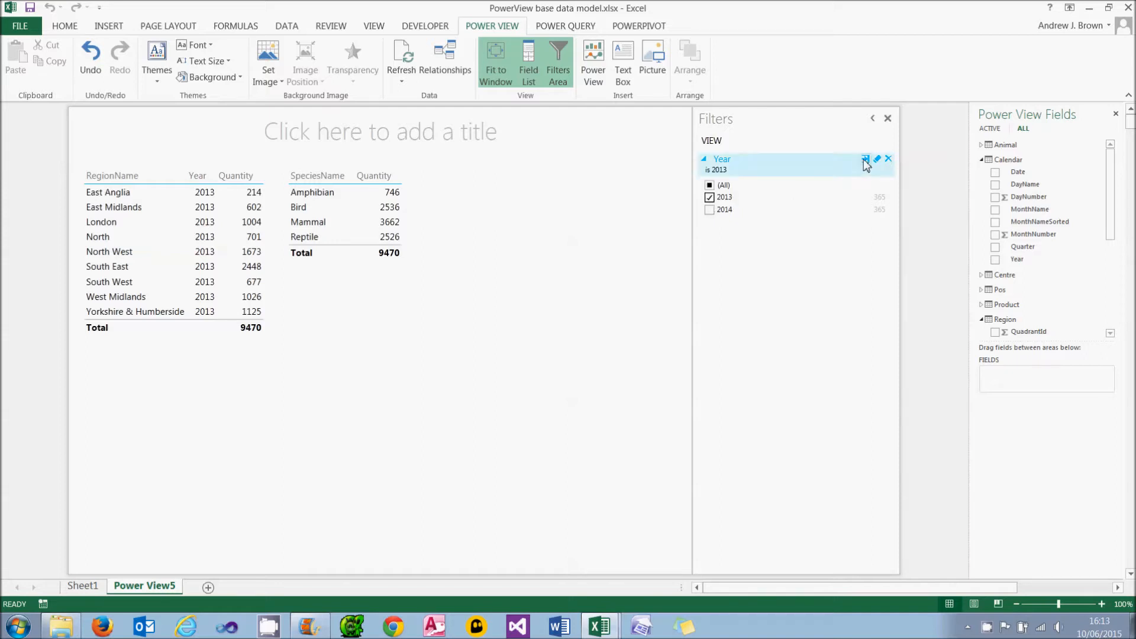
click(864, 159)
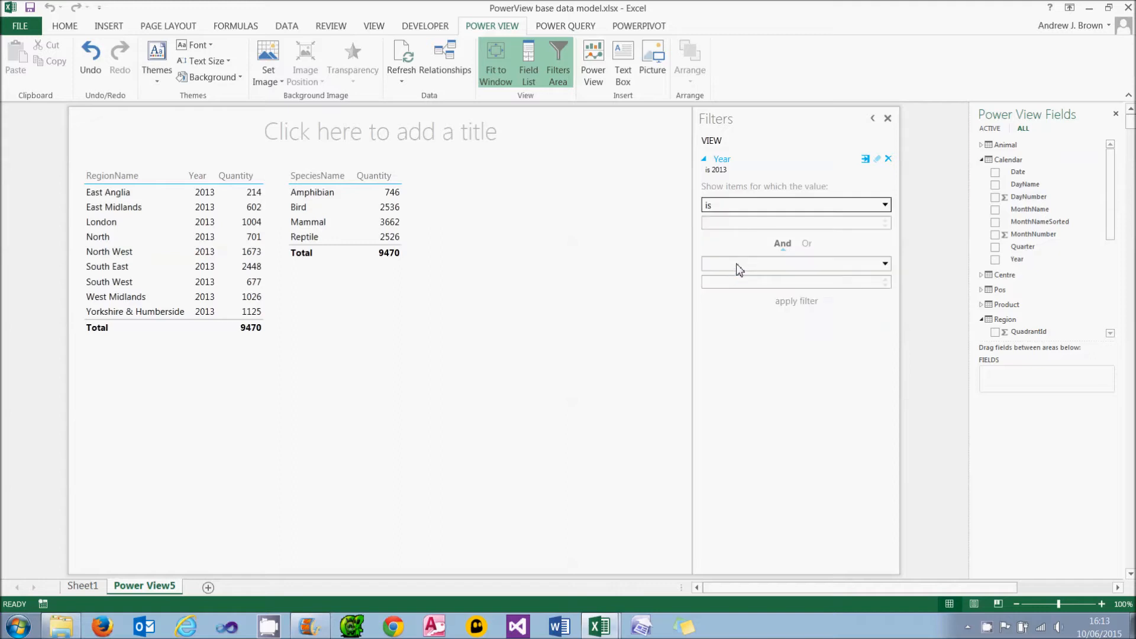
text(2014)
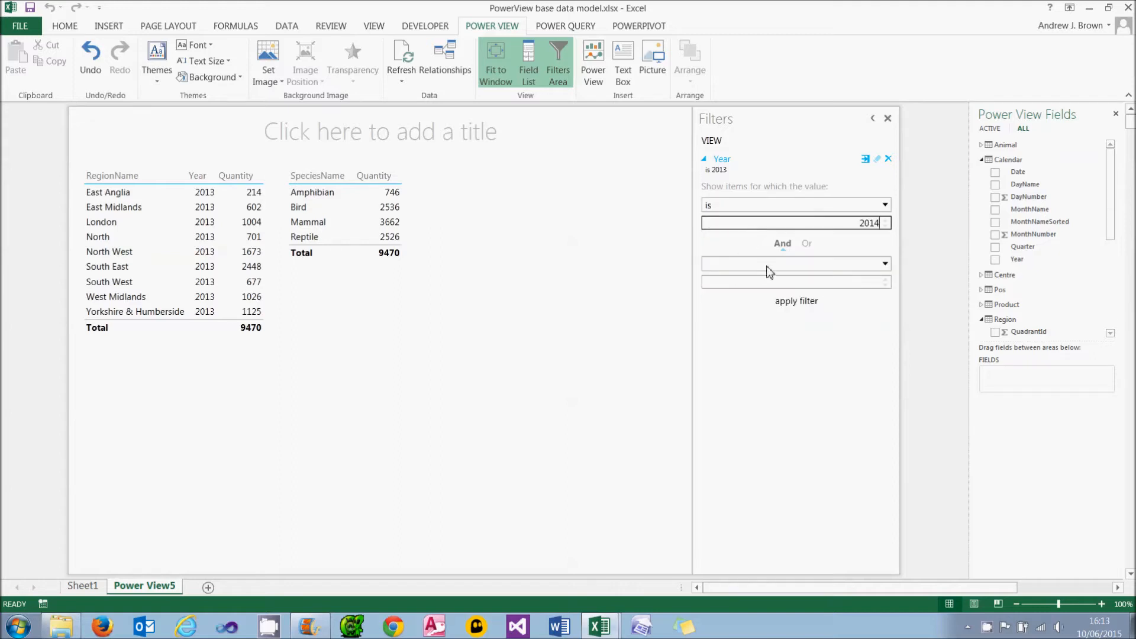
click(795, 300)
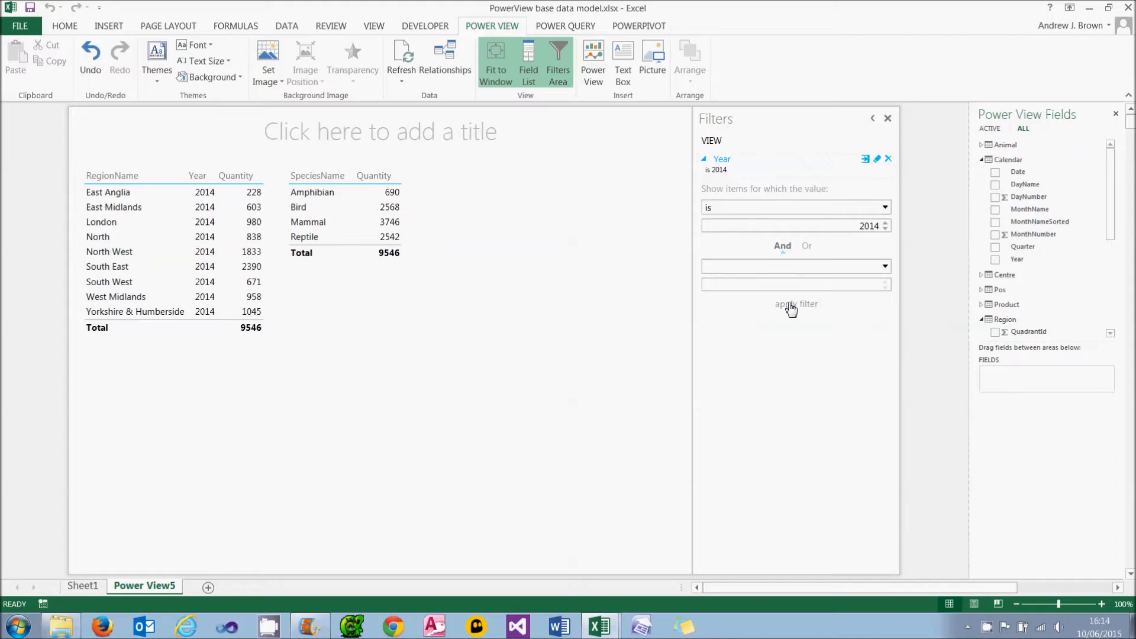
Use the Year range slider to narrow to 2013, then widen back to both years.
click(863, 158)
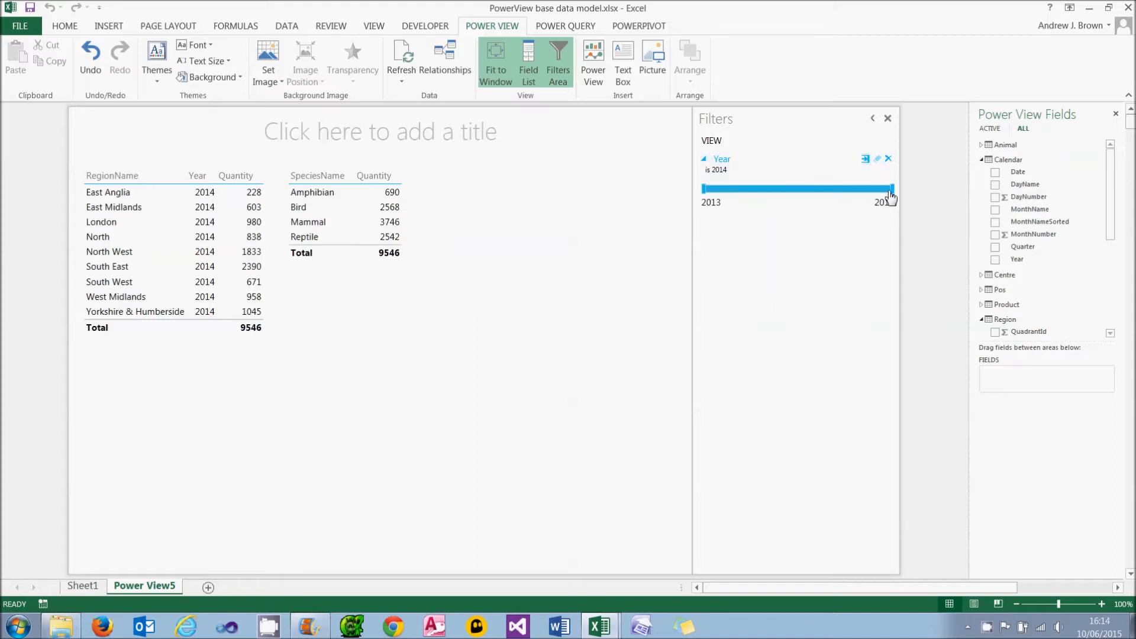
drag(890, 189, 705, 189)
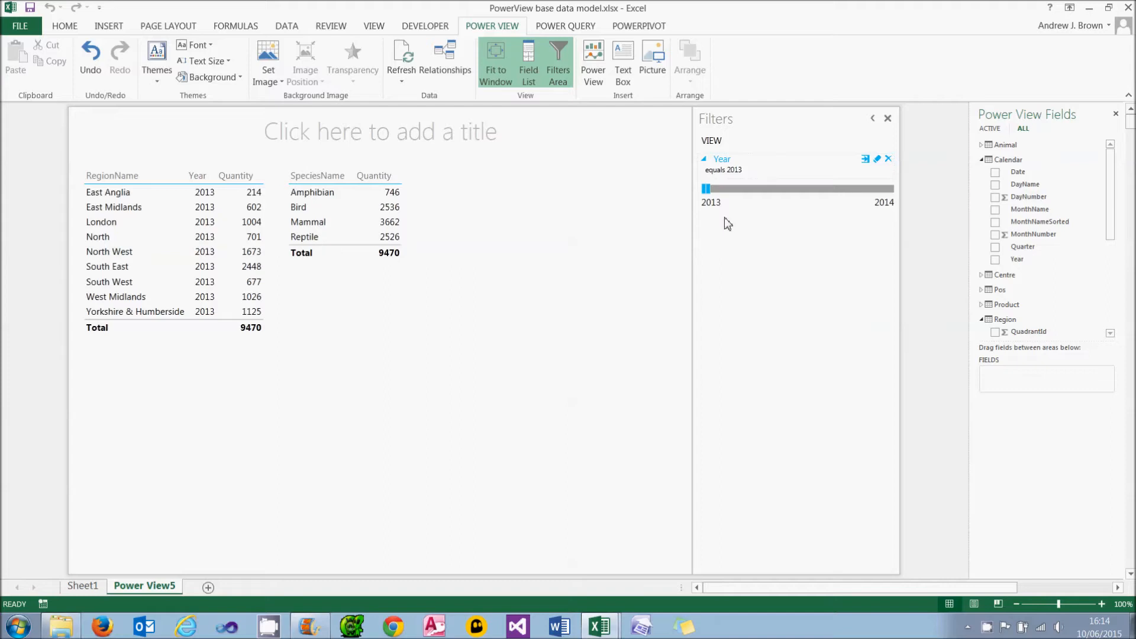
mouse_move(720, 214)
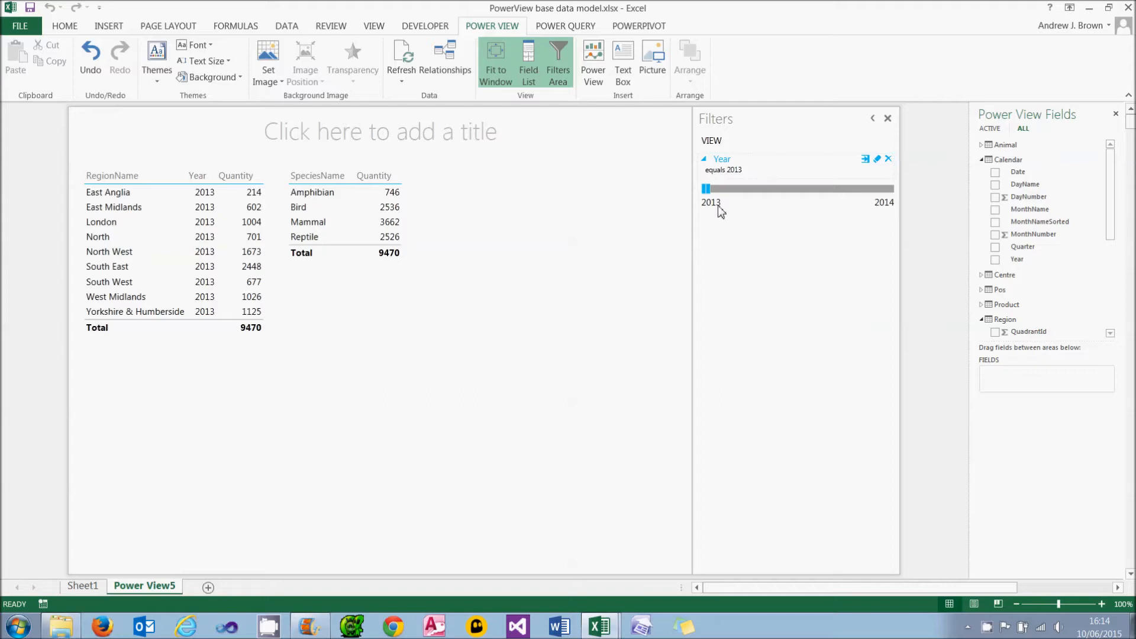
drag(705, 188, 888, 188)
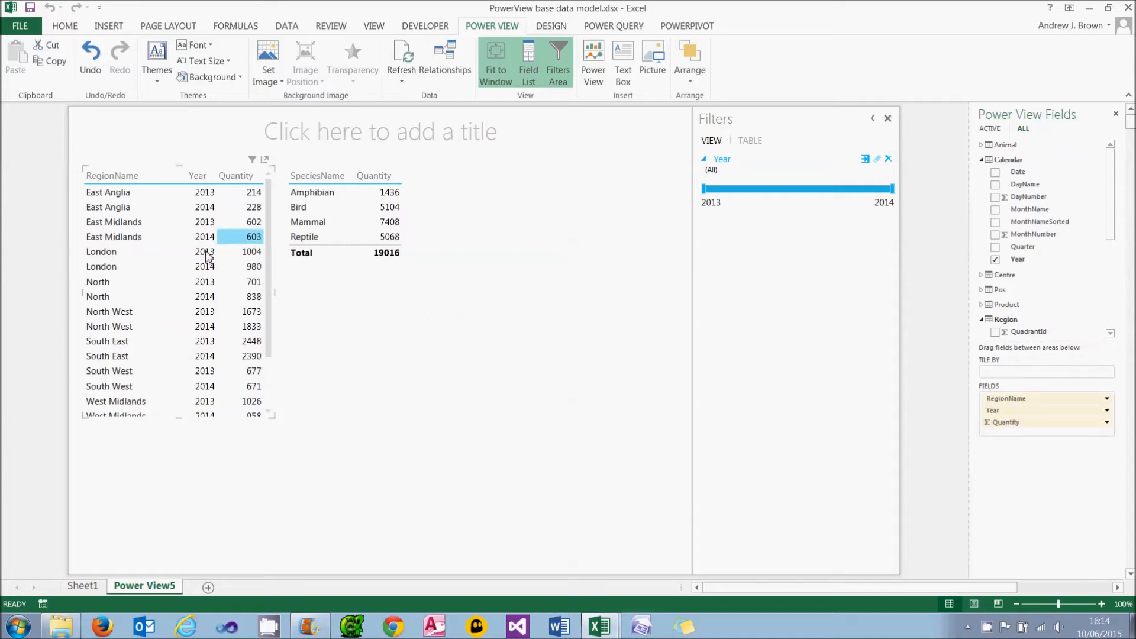
Filter the region table alone to RegionName North and North West.
click(750, 141)
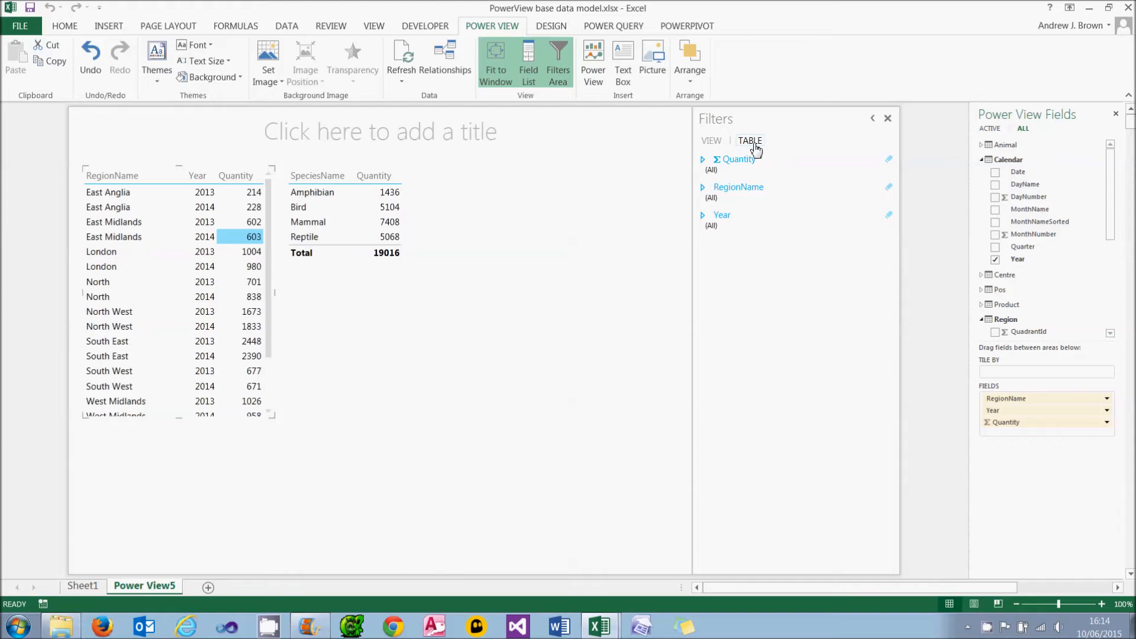
click(737, 187)
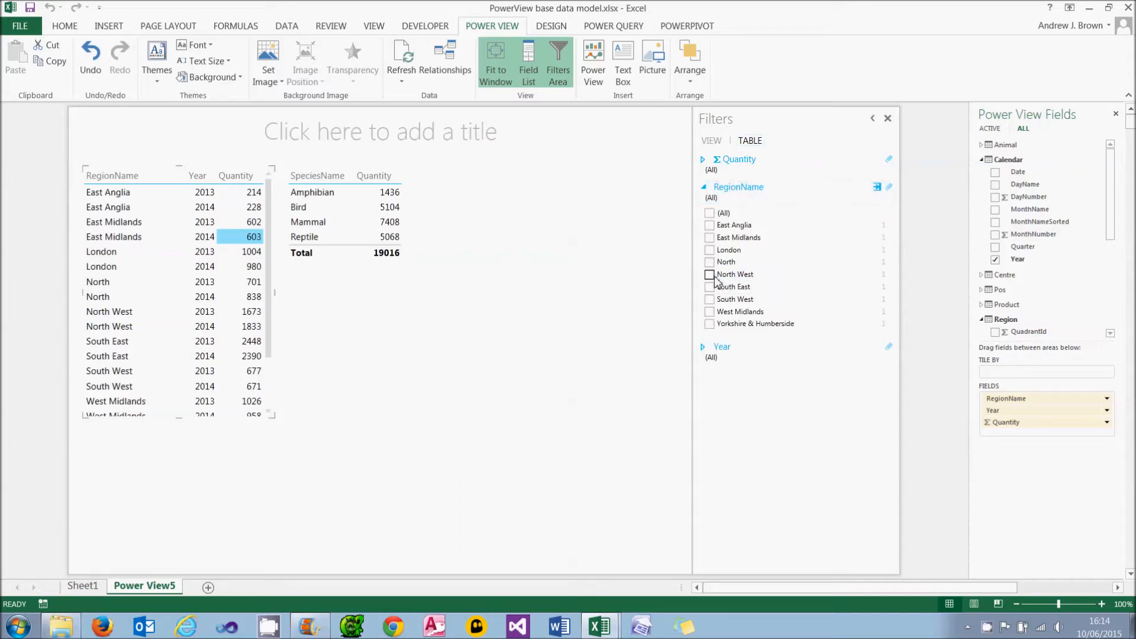
click(709, 262)
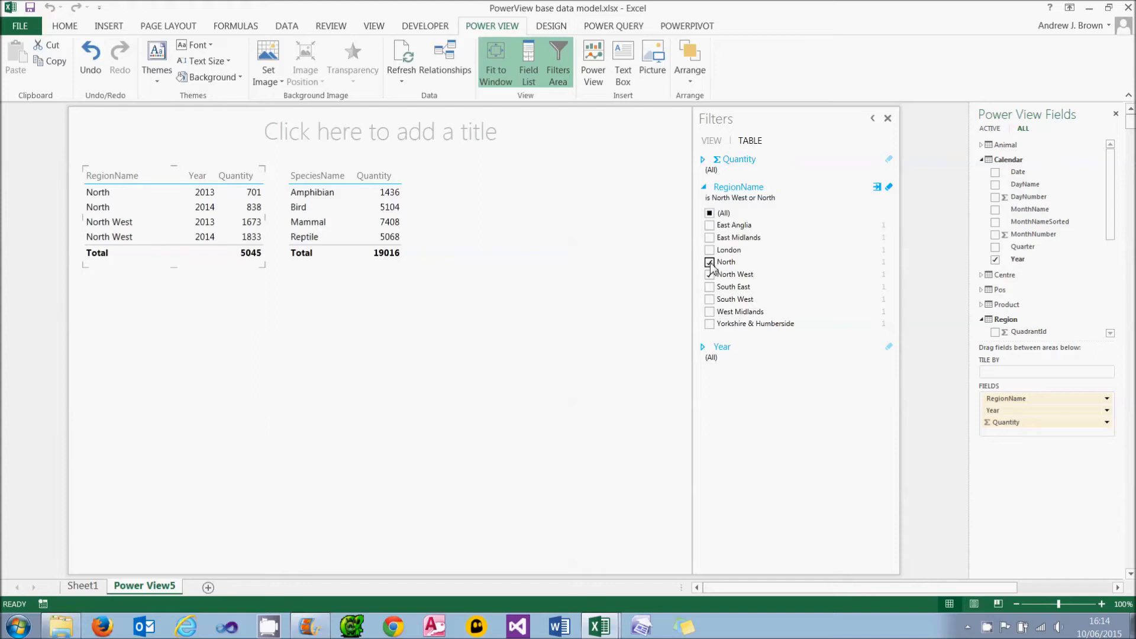
click(737, 160)
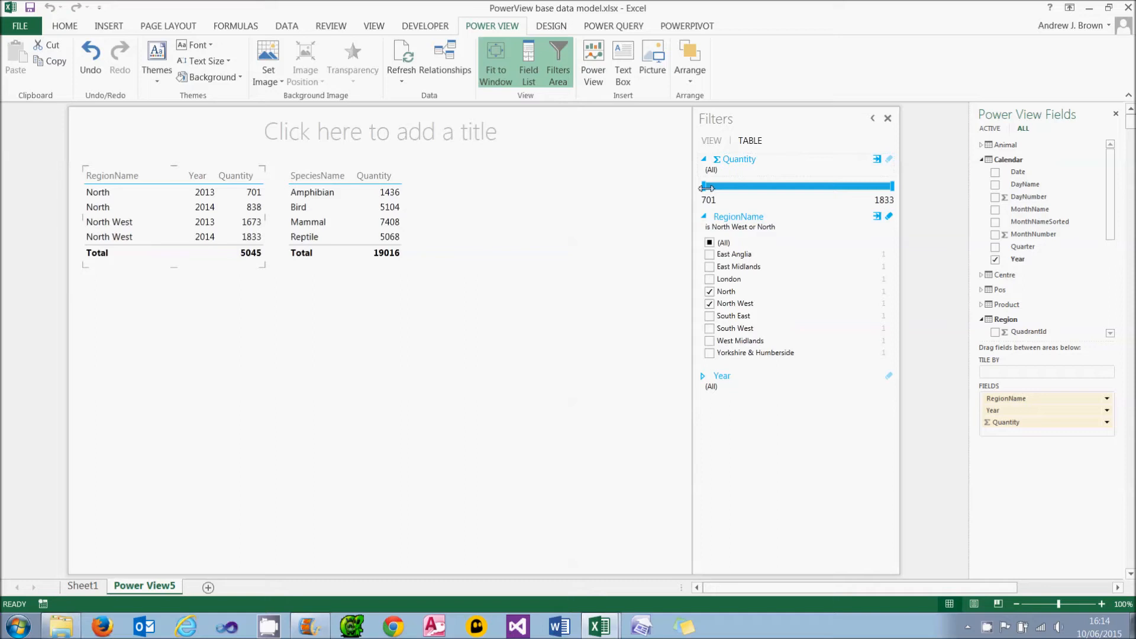
Limit the region table's Quantity range to between 799 and 1173.
drag(708, 189, 752, 190)
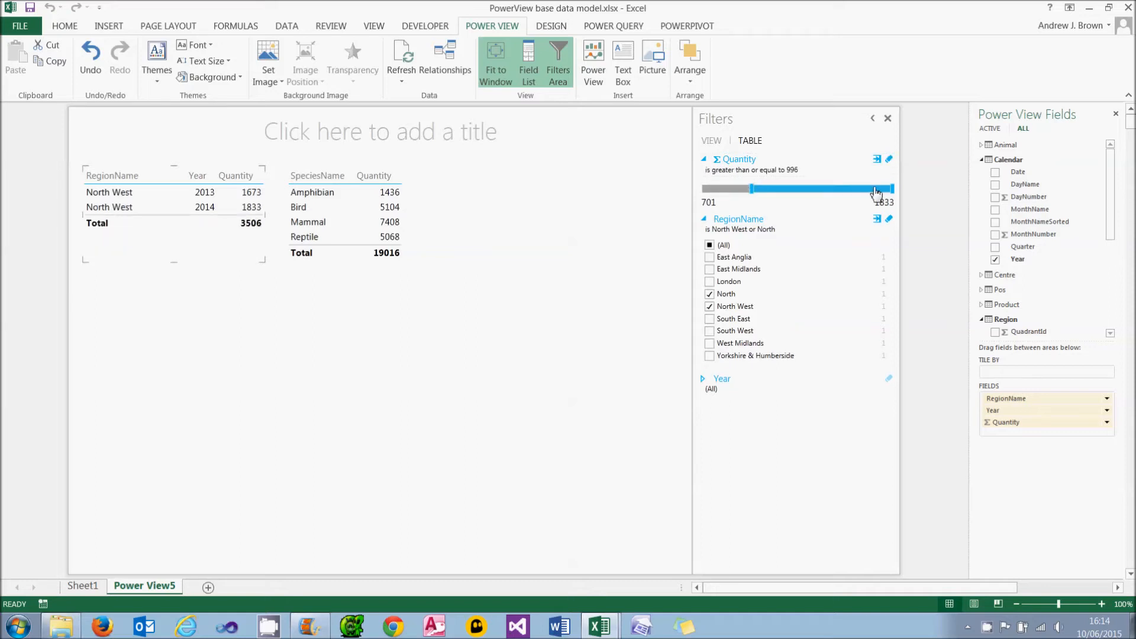
drag(890, 188, 804, 188)
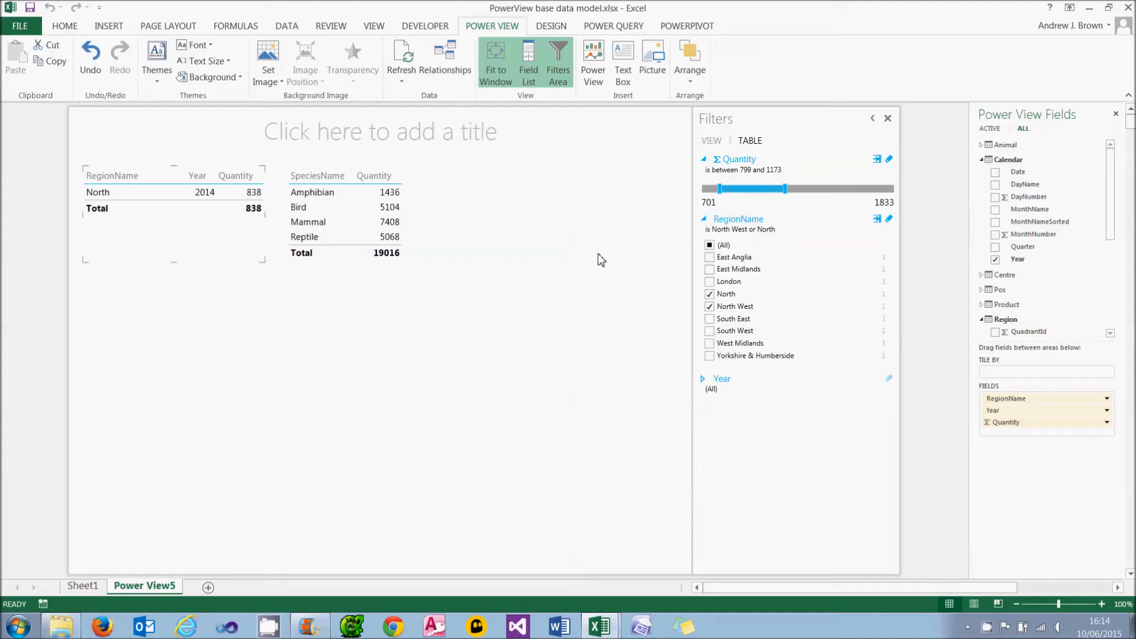
mouse_move(712, 149)
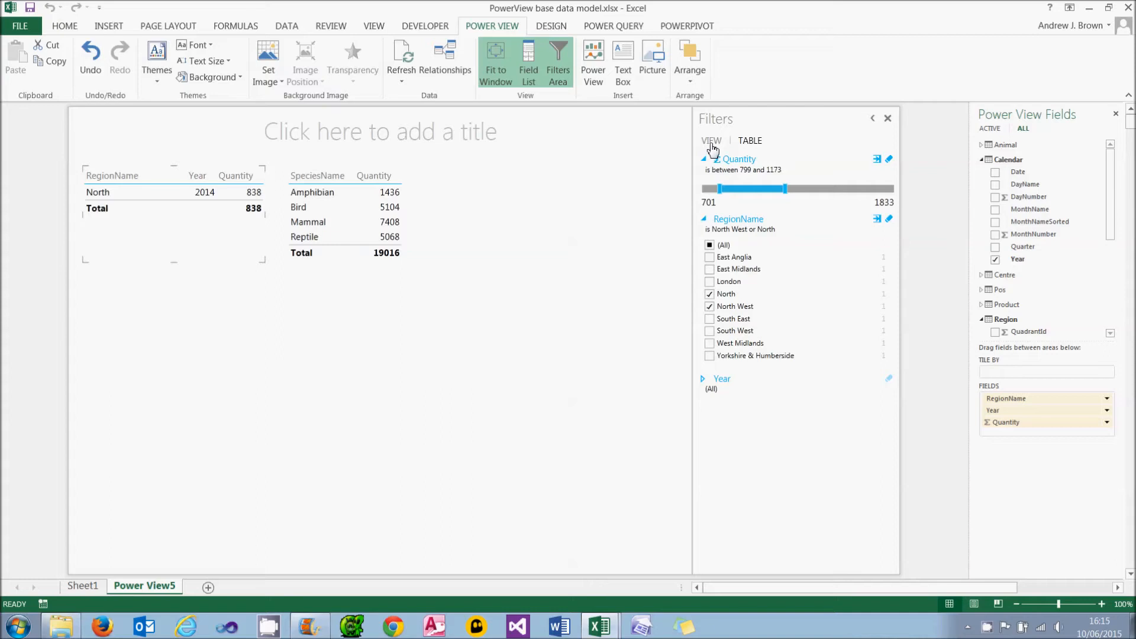
mouse_move(711, 140)
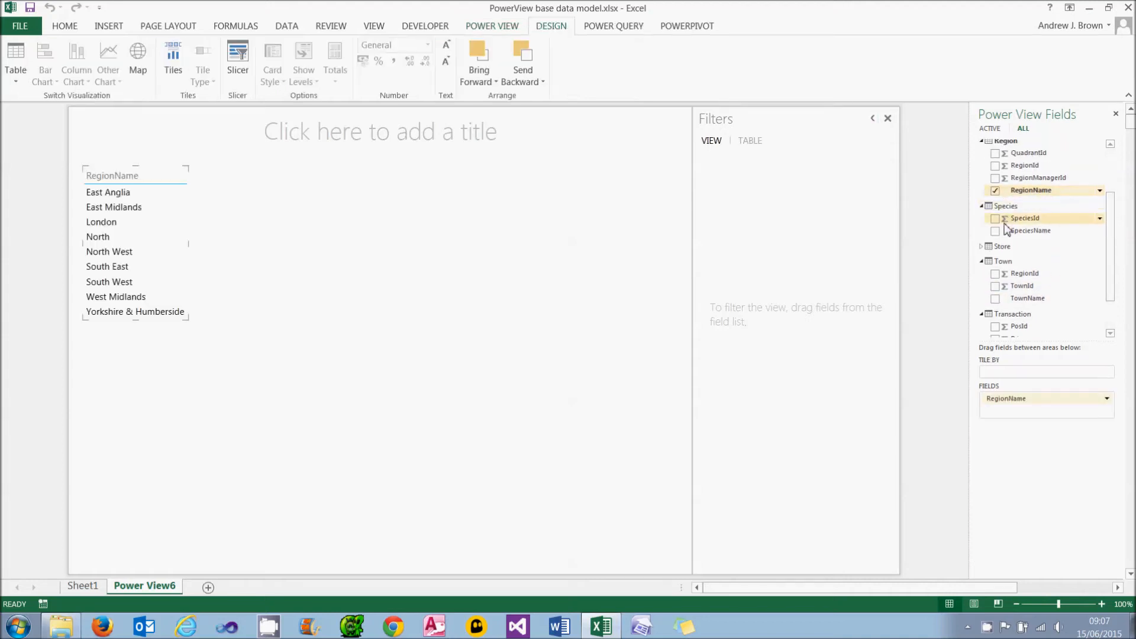
Add SpeciesName and Quantity to the RegionName table and select it.
click(994, 231)
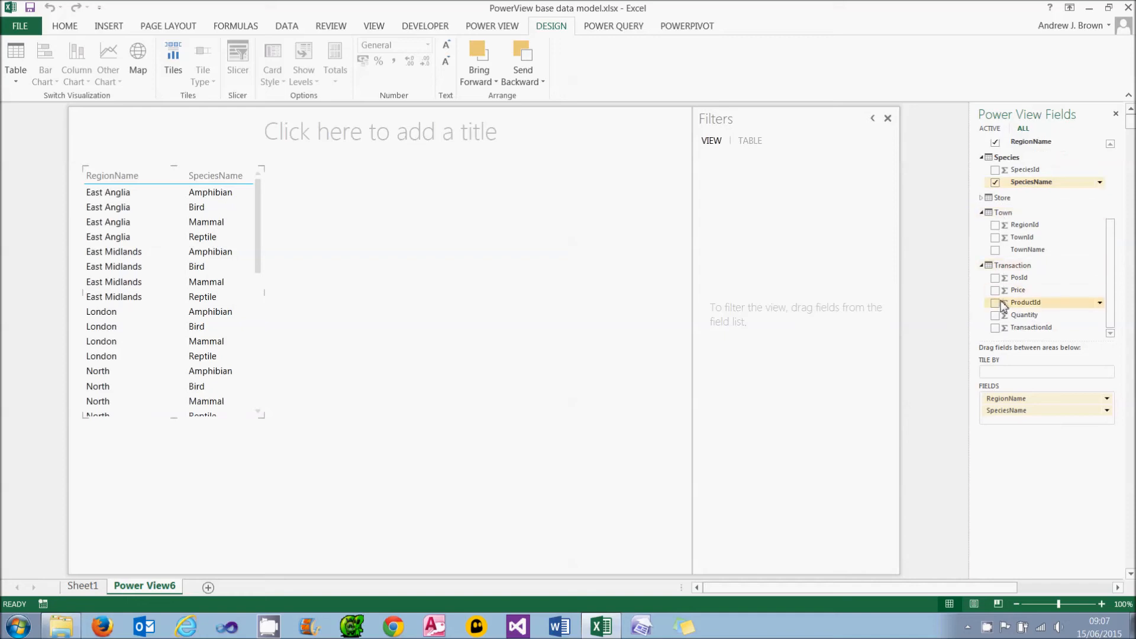
click(995, 314)
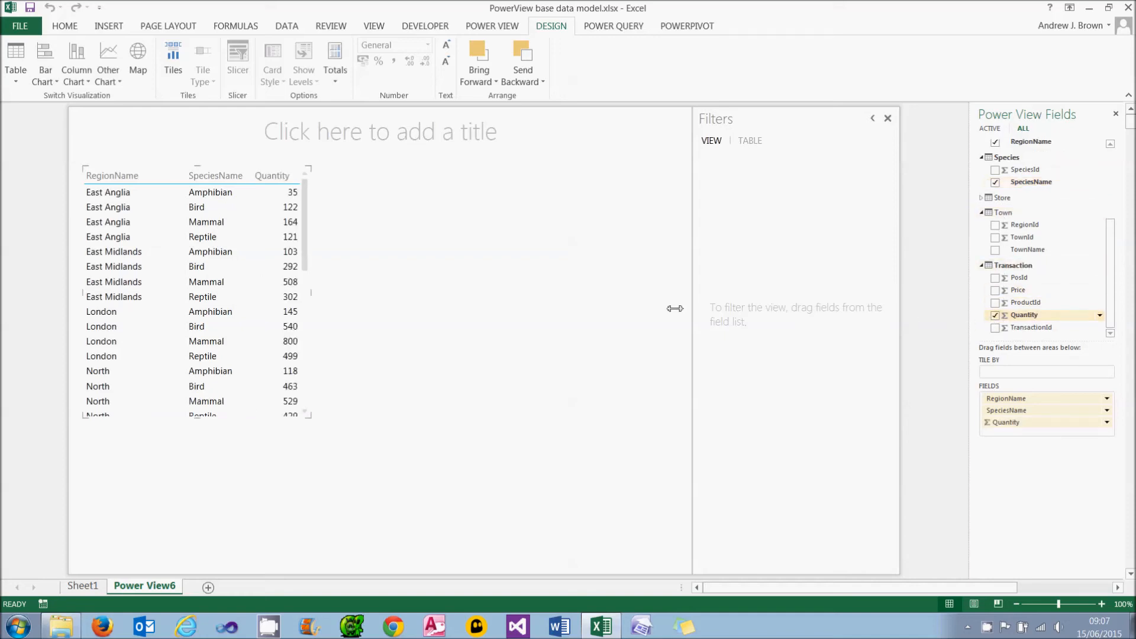
mouse_move(511, 337)
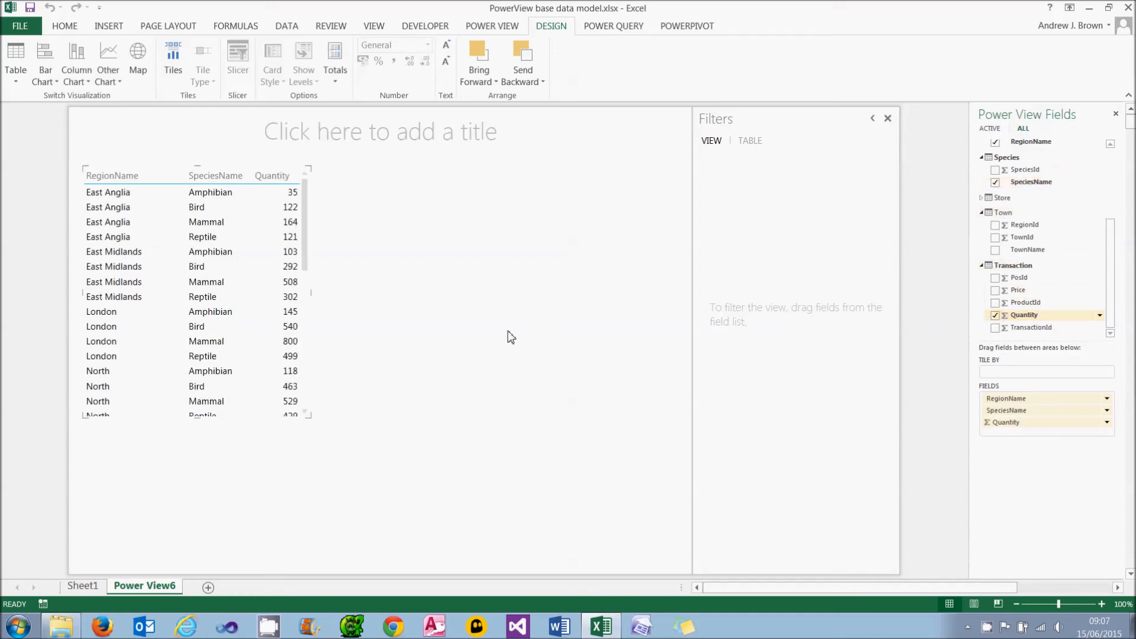
click(277, 236)
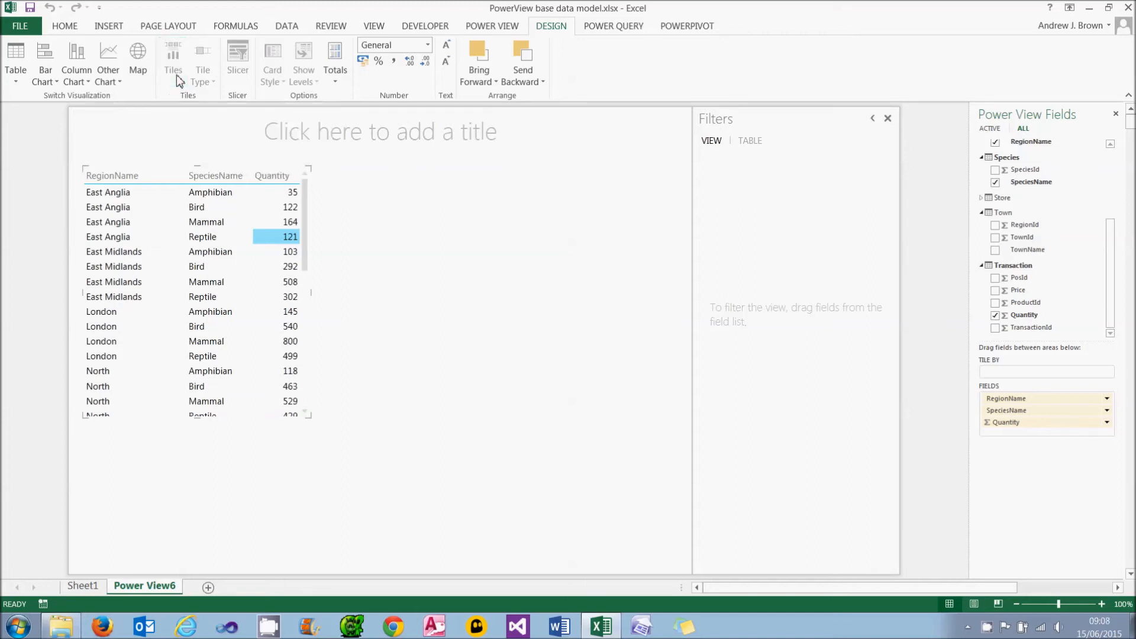
click(173, 61)
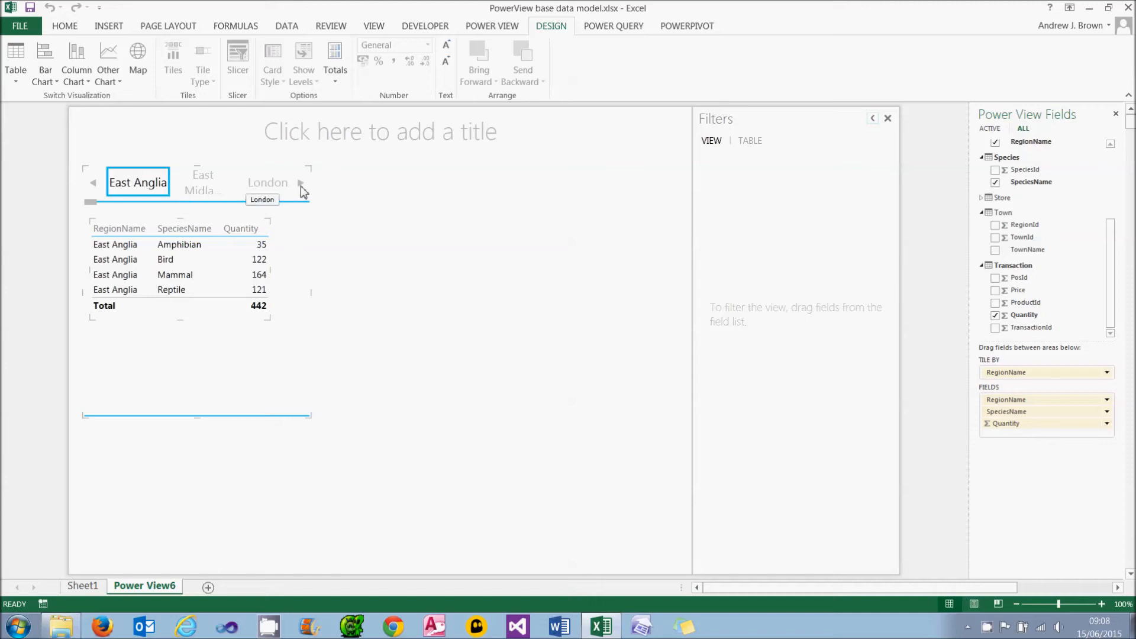
click(202, 182)
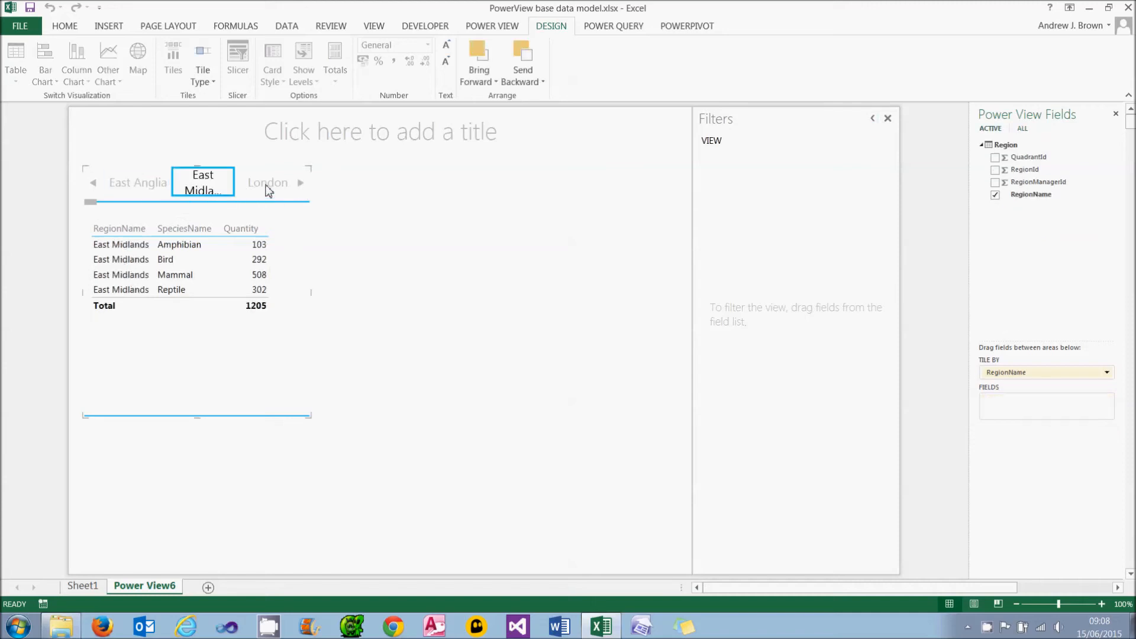
click(263, 182)
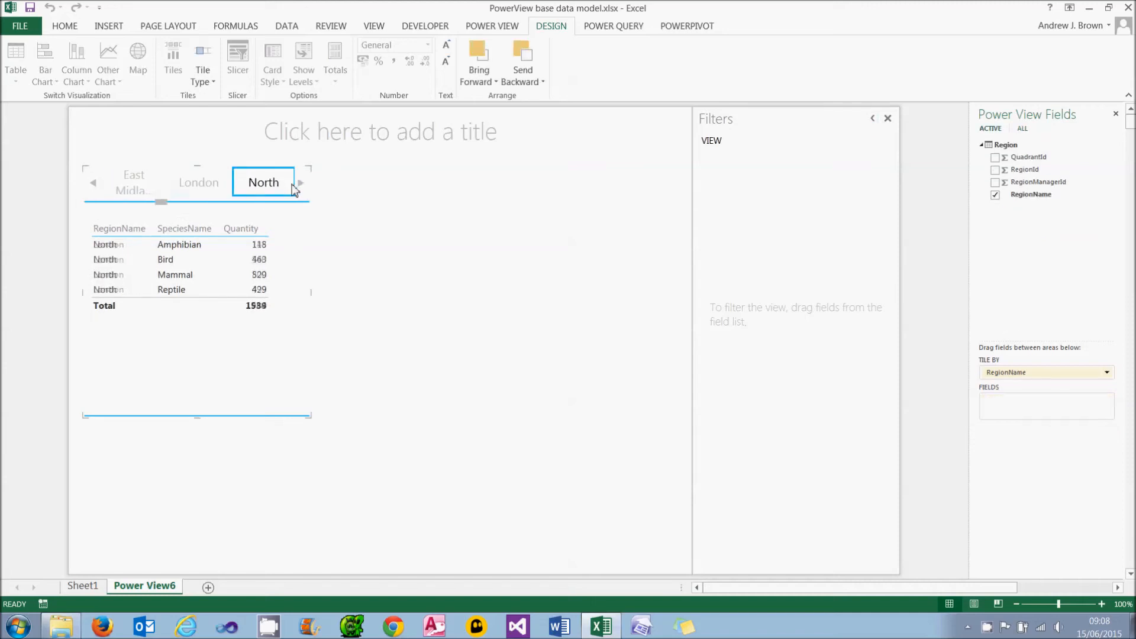
click(299, 182)
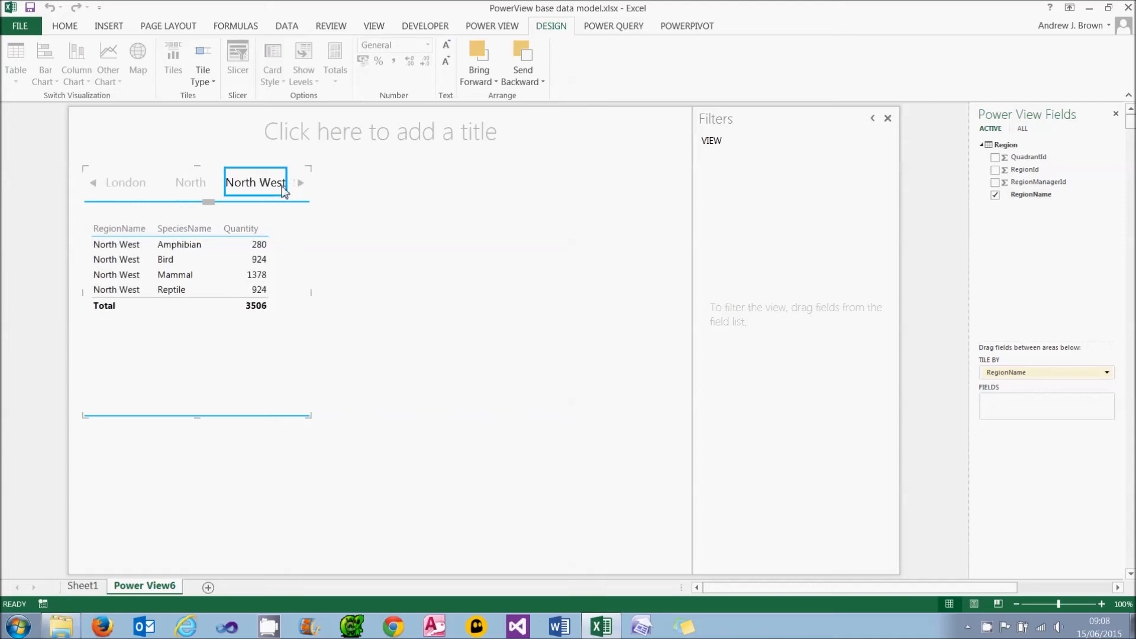
mouse_move(281, 186)
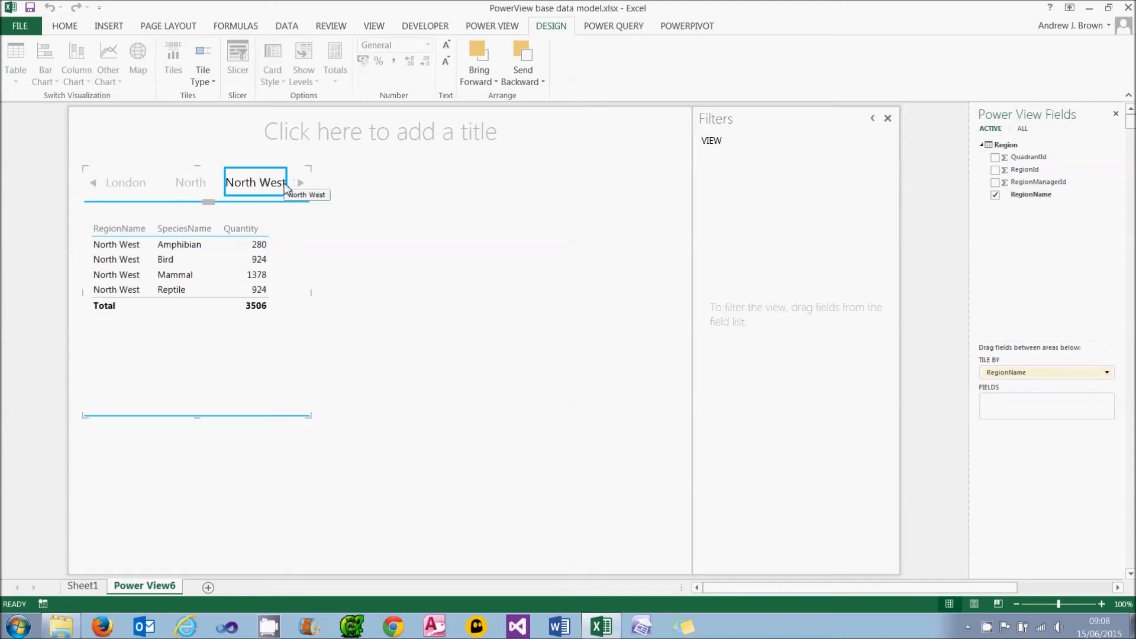
click(491, 24)
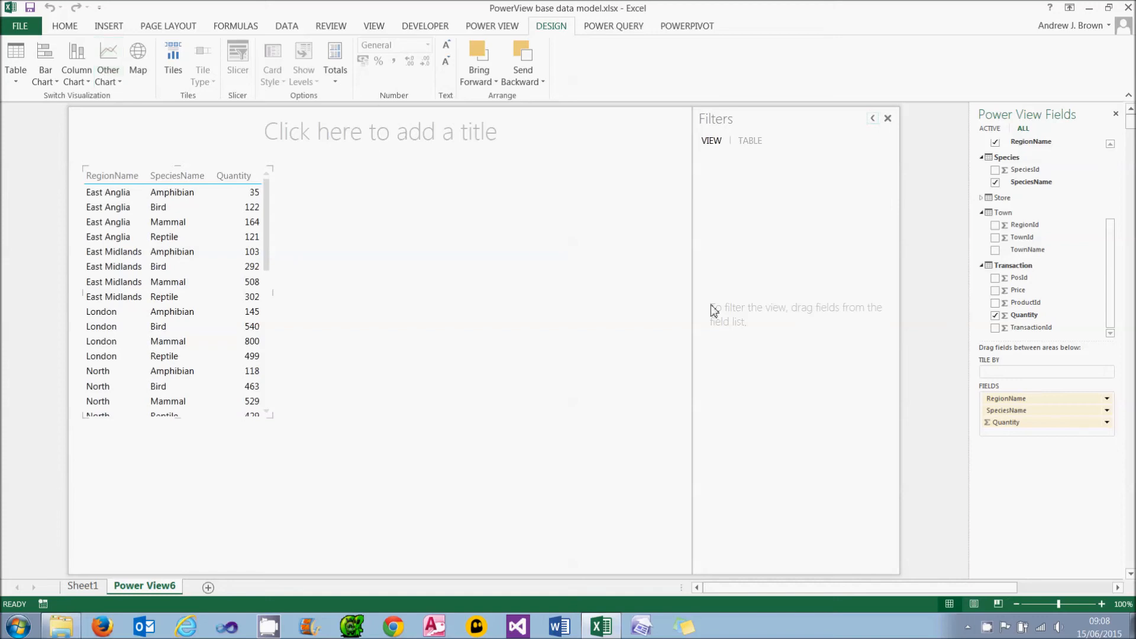
mouse_move(1037, 125)
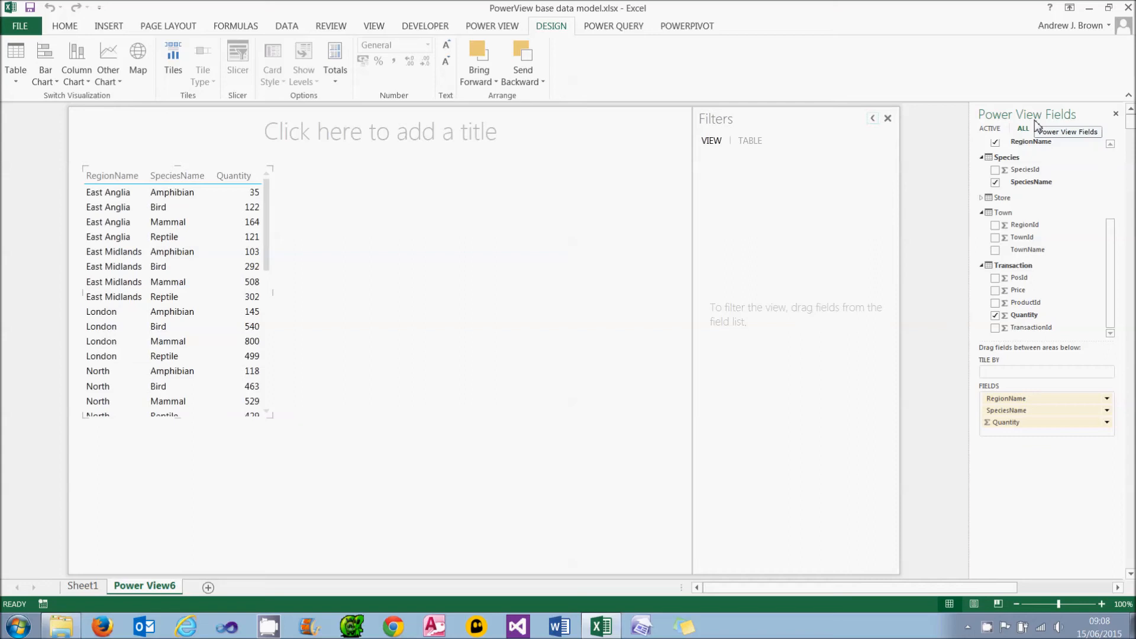
mouse_move(1047, 153)
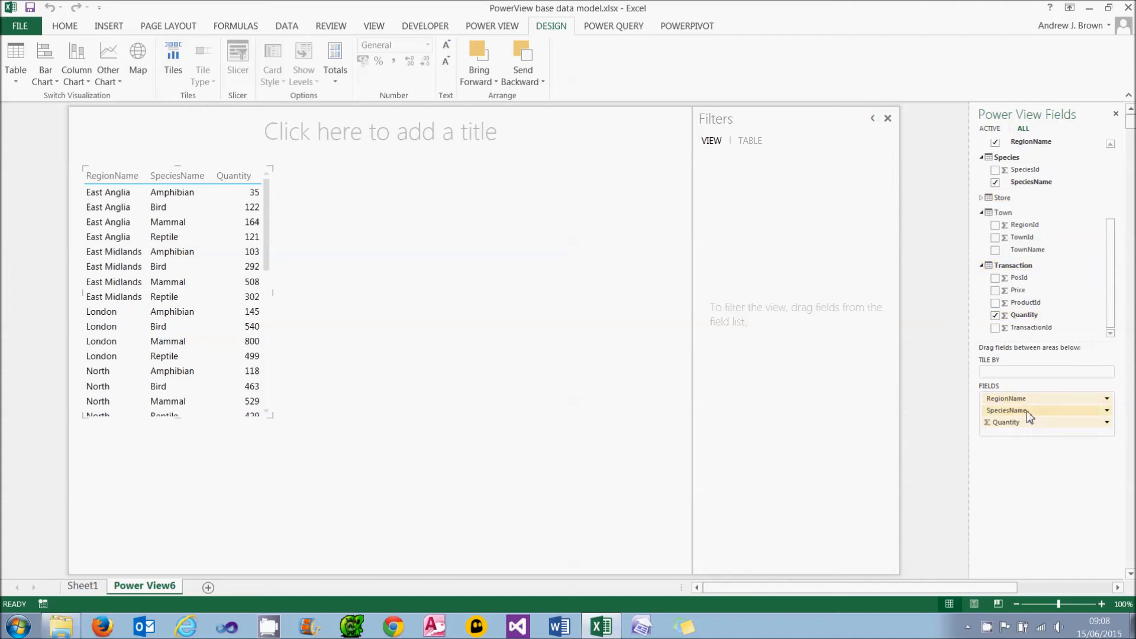
Tile the table by SpeciesName and view the Mammal then Bird quantities by region.
drag(1028, 411, 1028, 370)
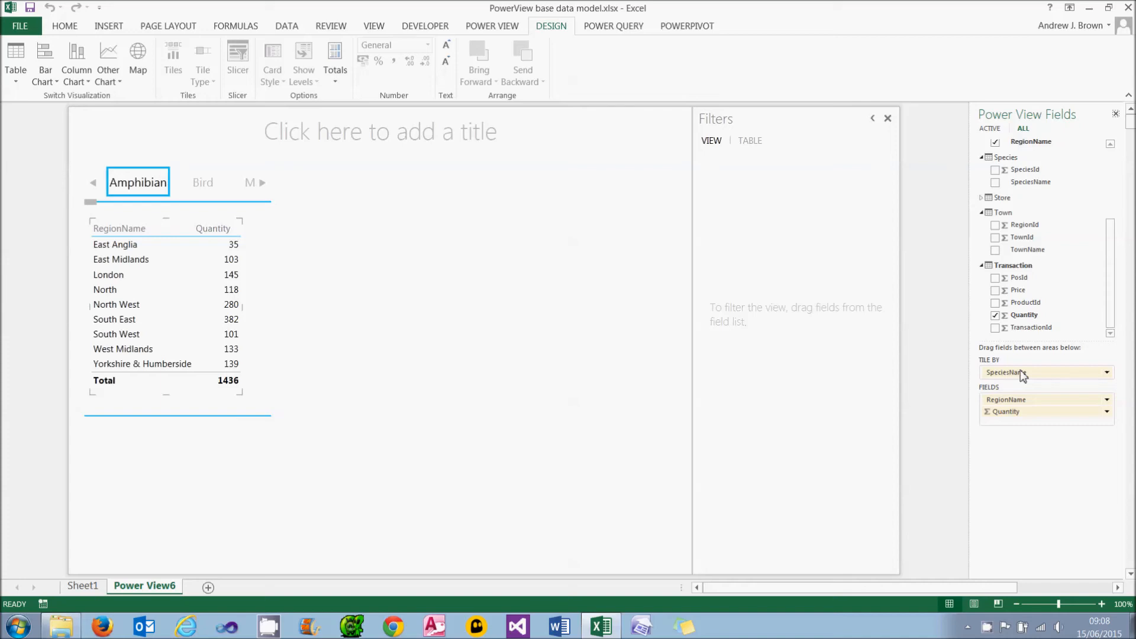
mouse_move(1006, 373)
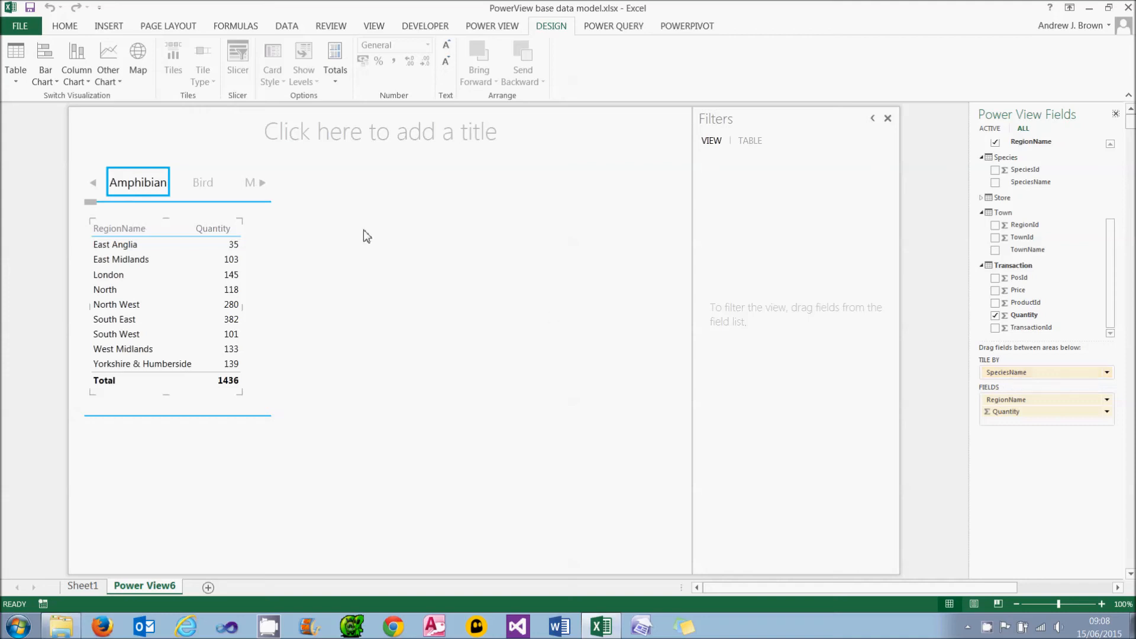
click(223, 182)
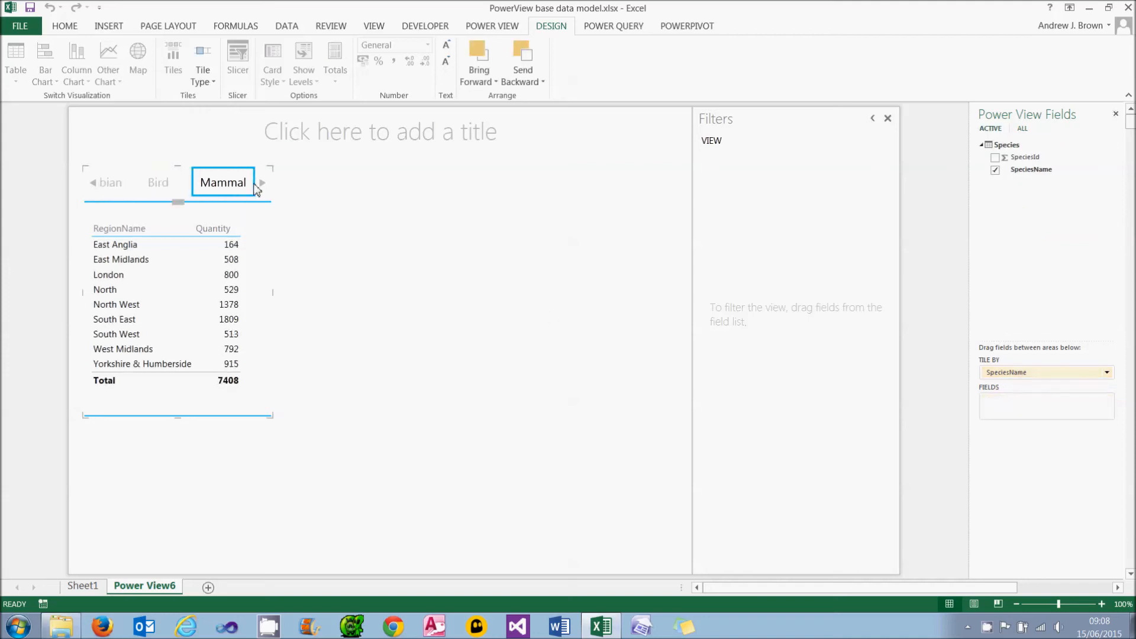
click(153, 182)
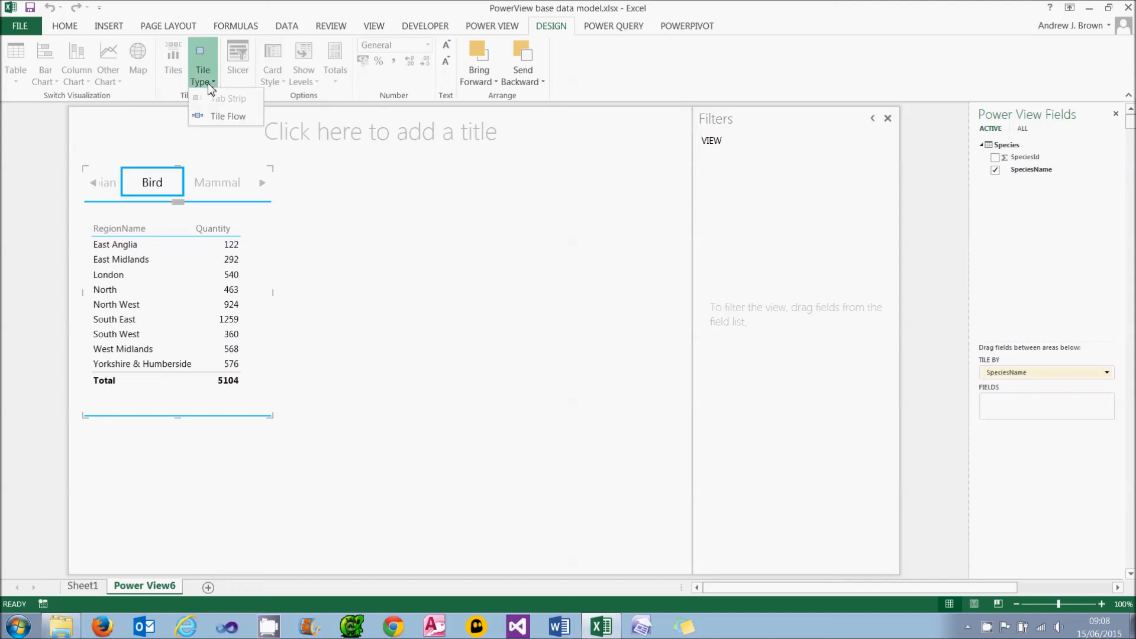
mouse_move(228, 115)
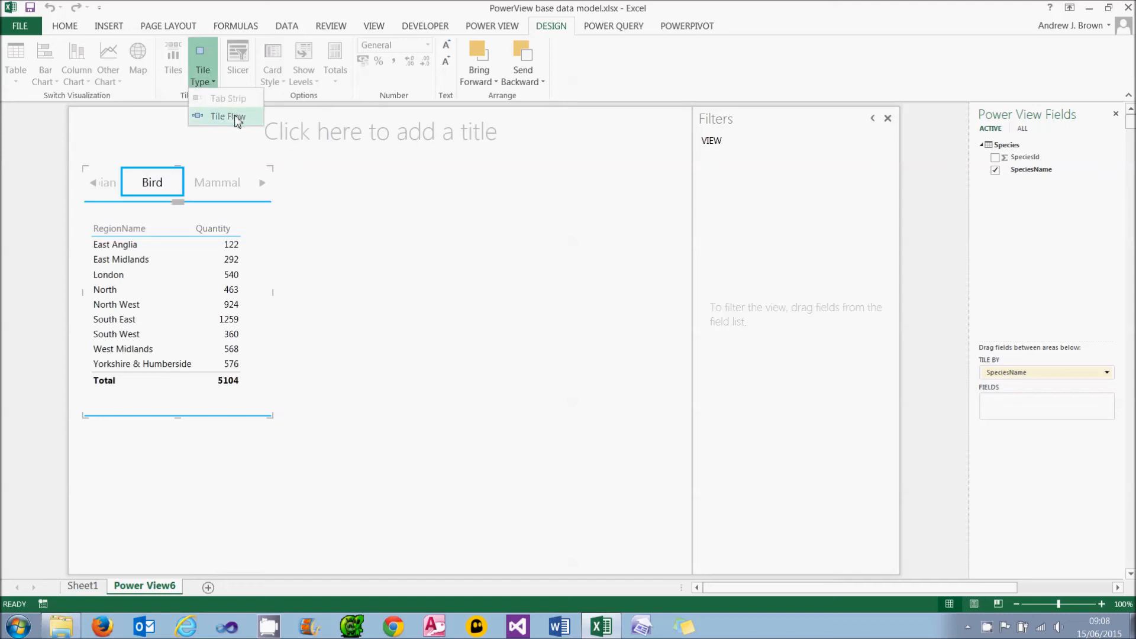
Try the Tile Flow layout showing Amphibian, then return the species tiles to Tab Strip.
click(229, 116)
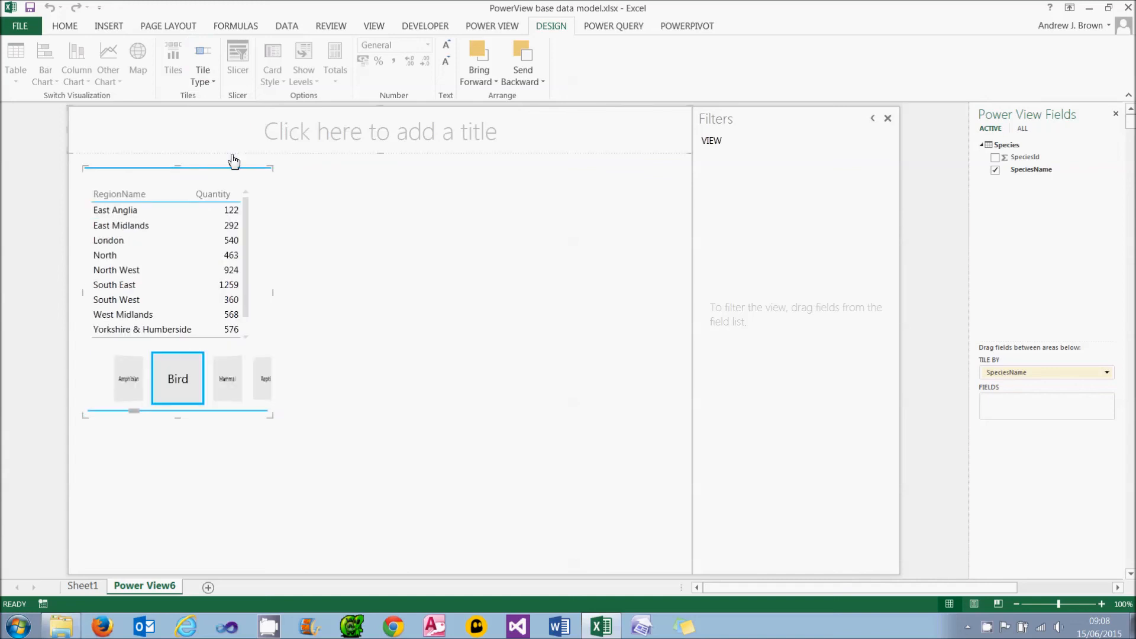
click(186, 379)
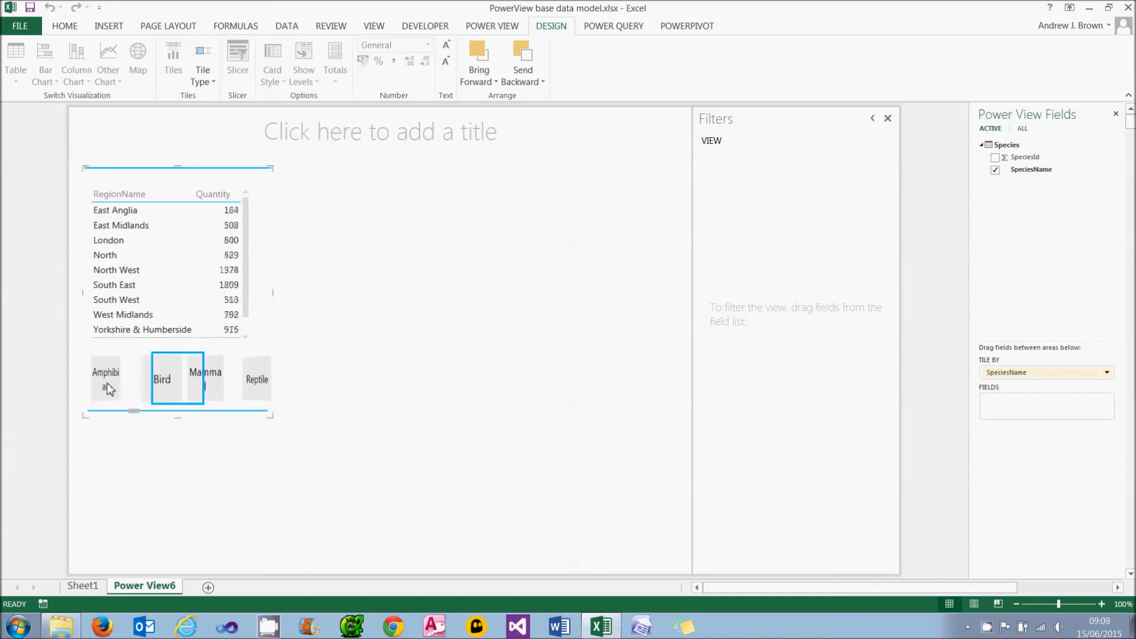
click(105, 372)
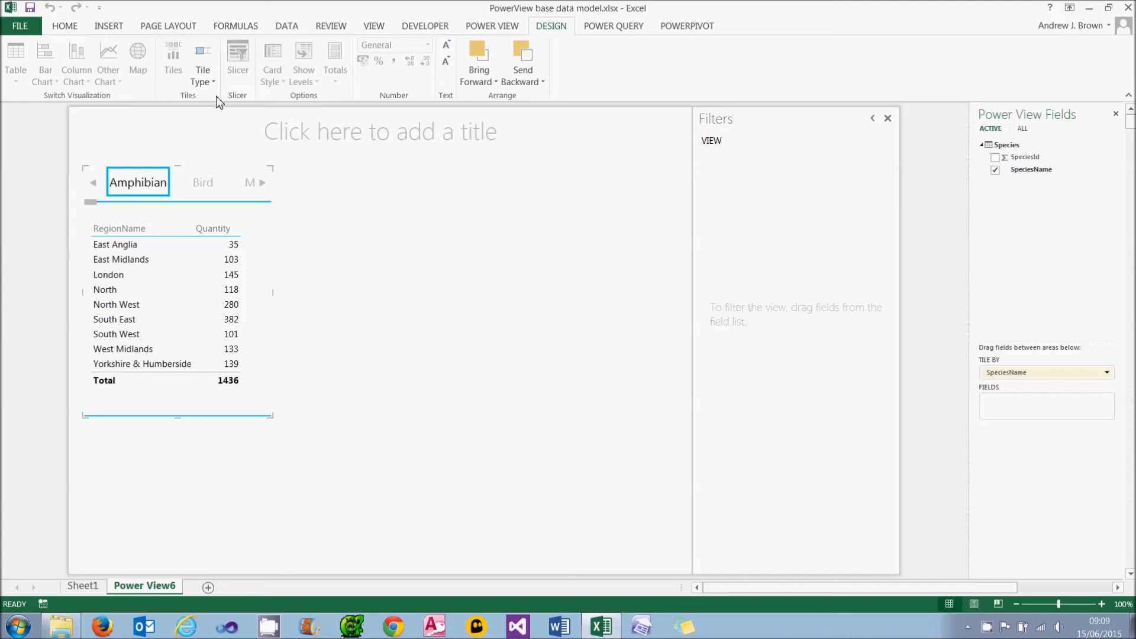
mouse_move(272, 414)
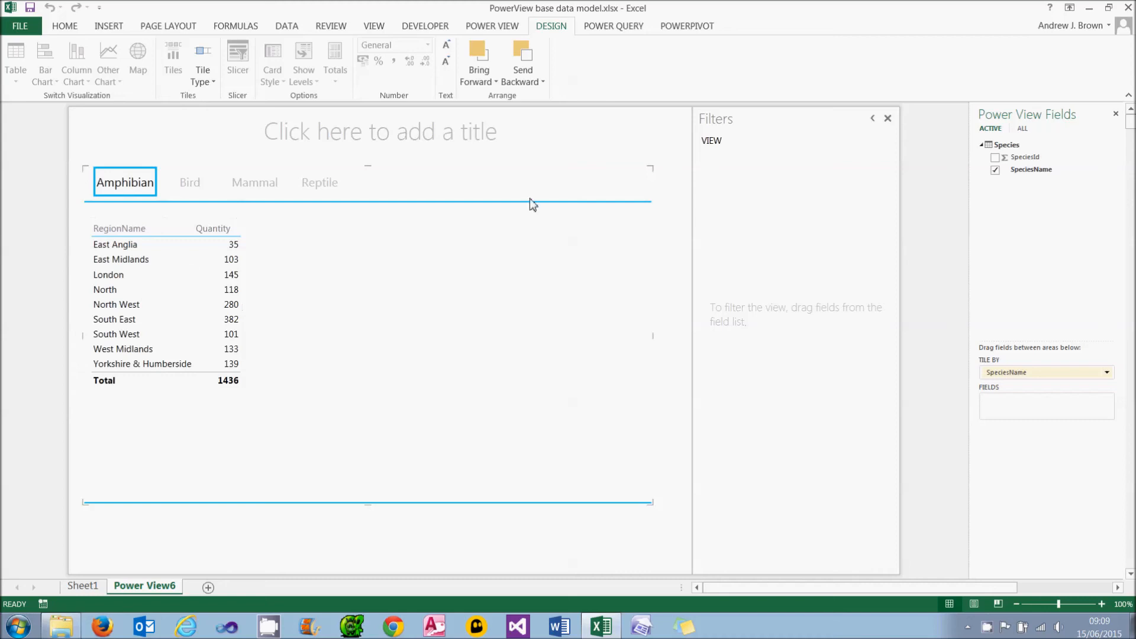
Place a TownName and Average of Price table inside the tiles, right of the region table.
click(1021, 127)
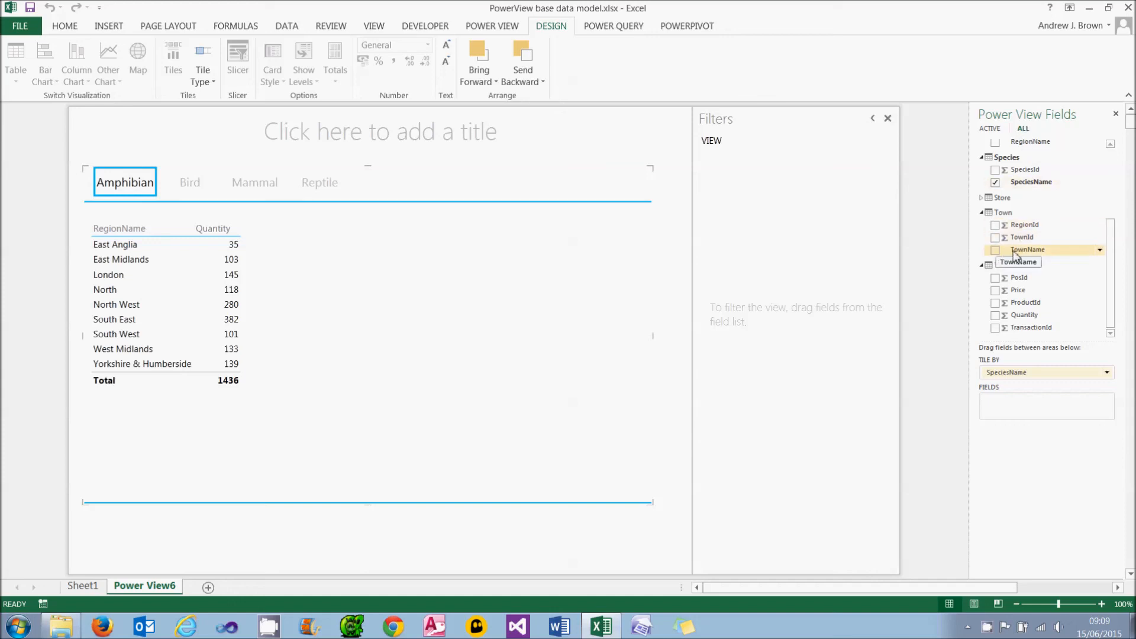
drag(1027, 250, 408, 236)
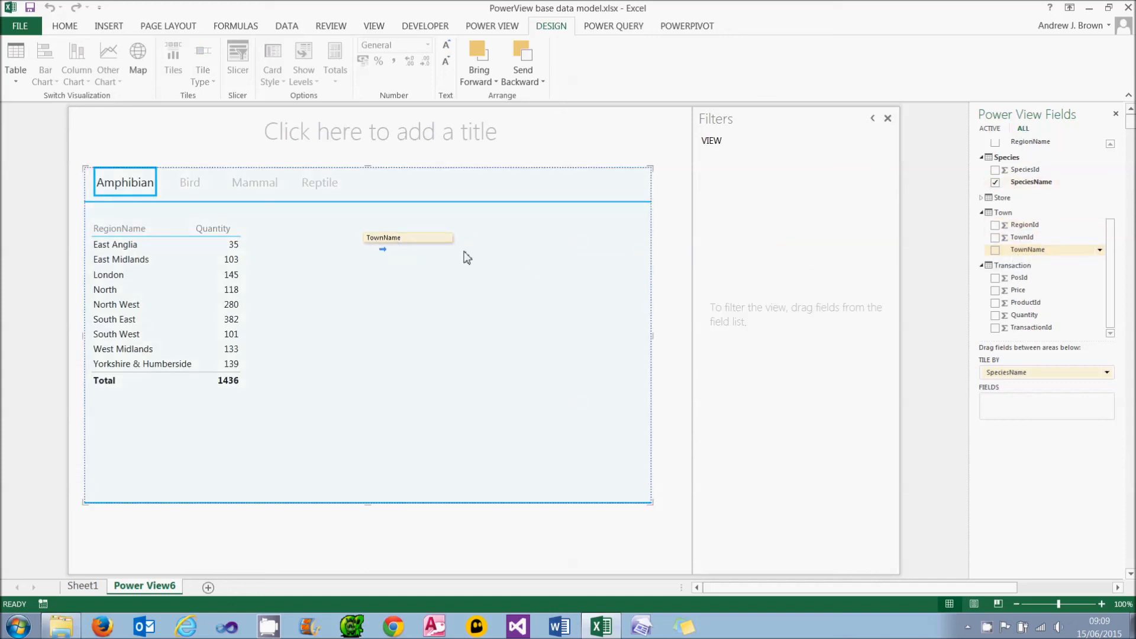
drag(408, 238, 283, 227)
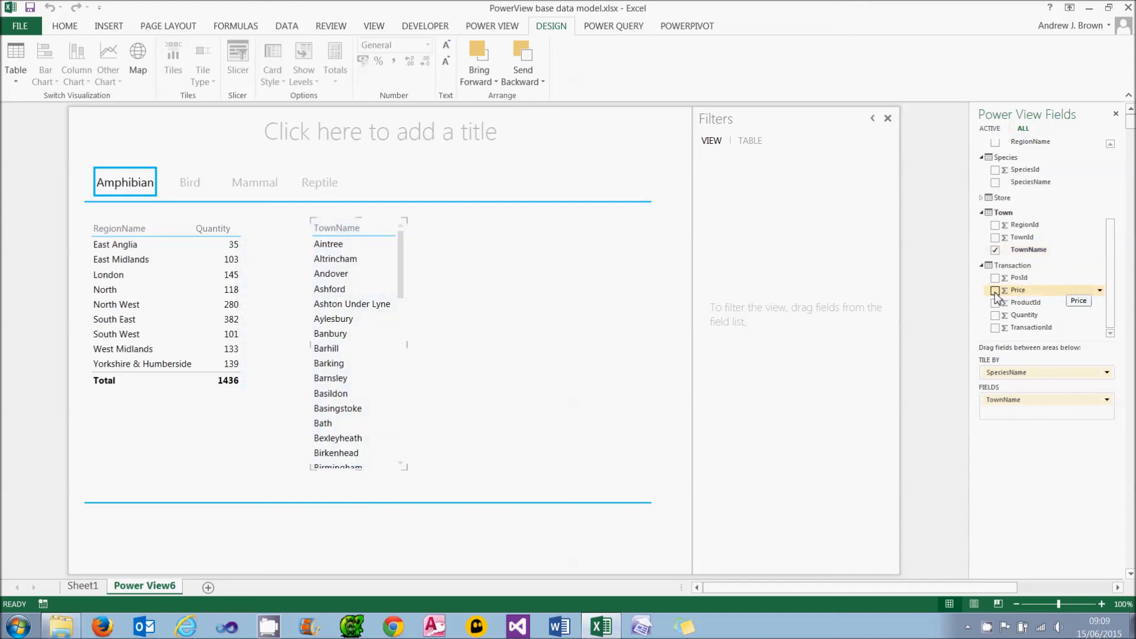
click(995, 290)
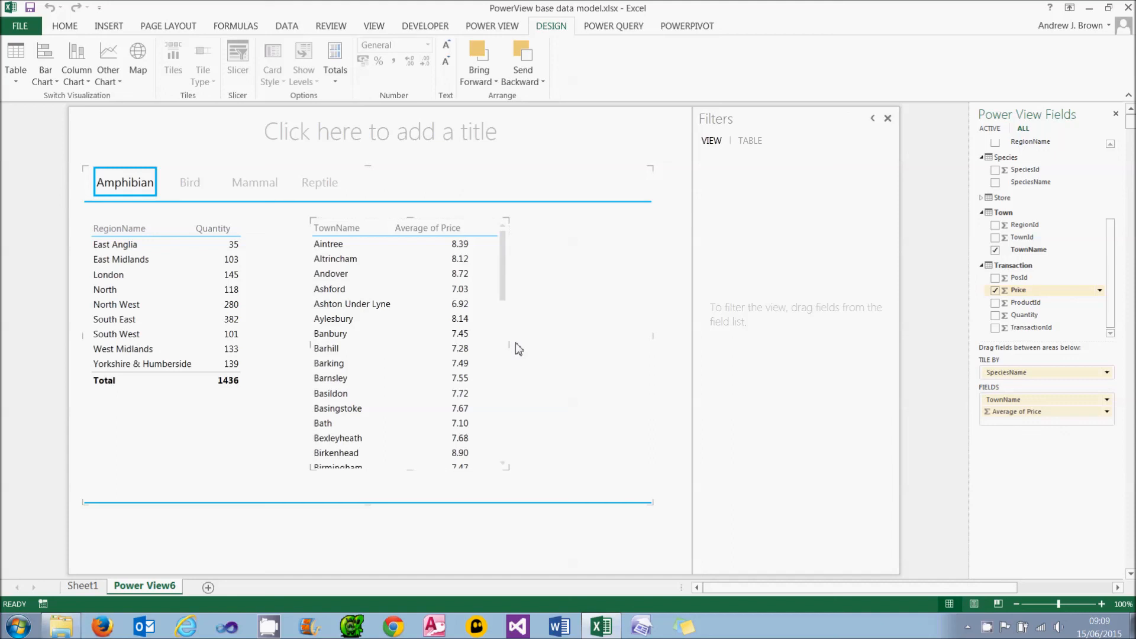
mouse_move(254, 183)
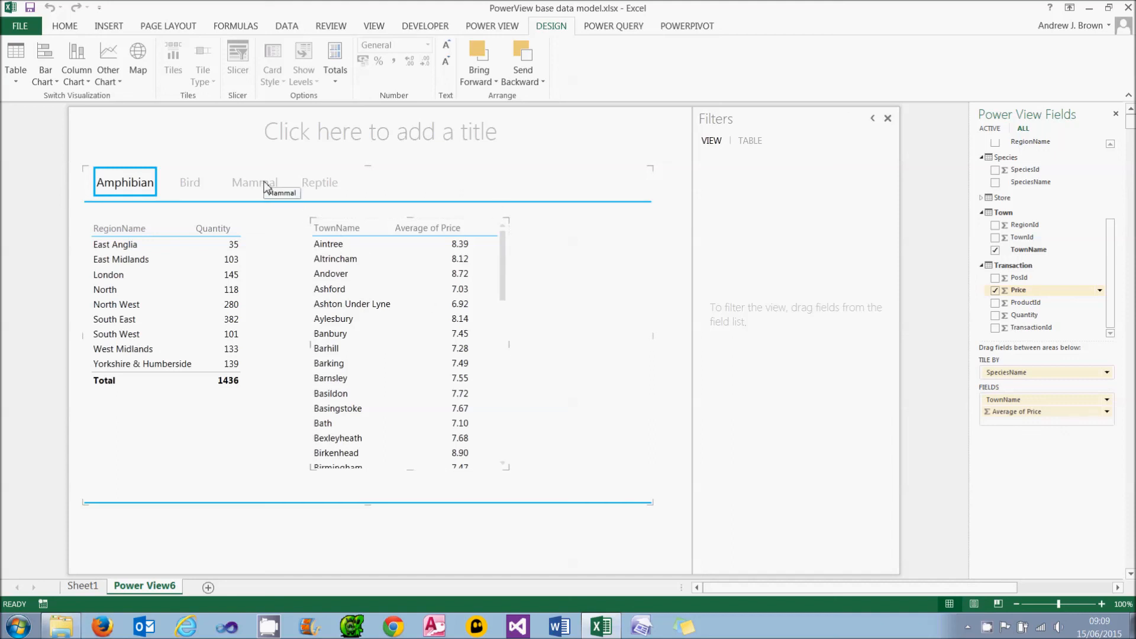
Switch the species tabs through Mammal, Reptile and Bird so both tables follow.
click(253, 182)
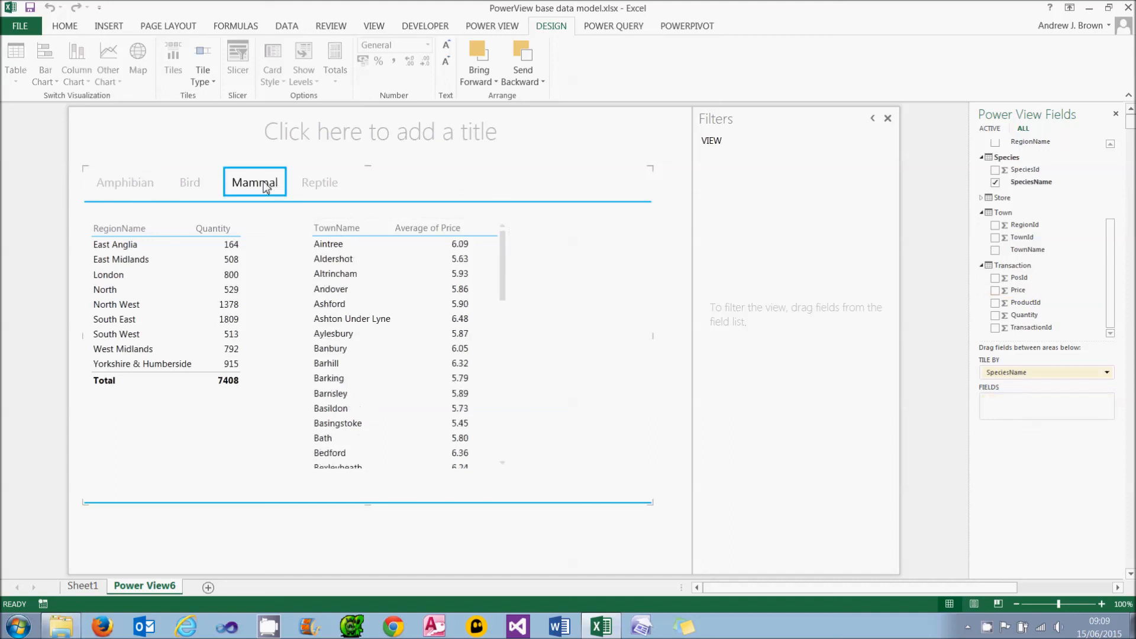
click(319, 182)
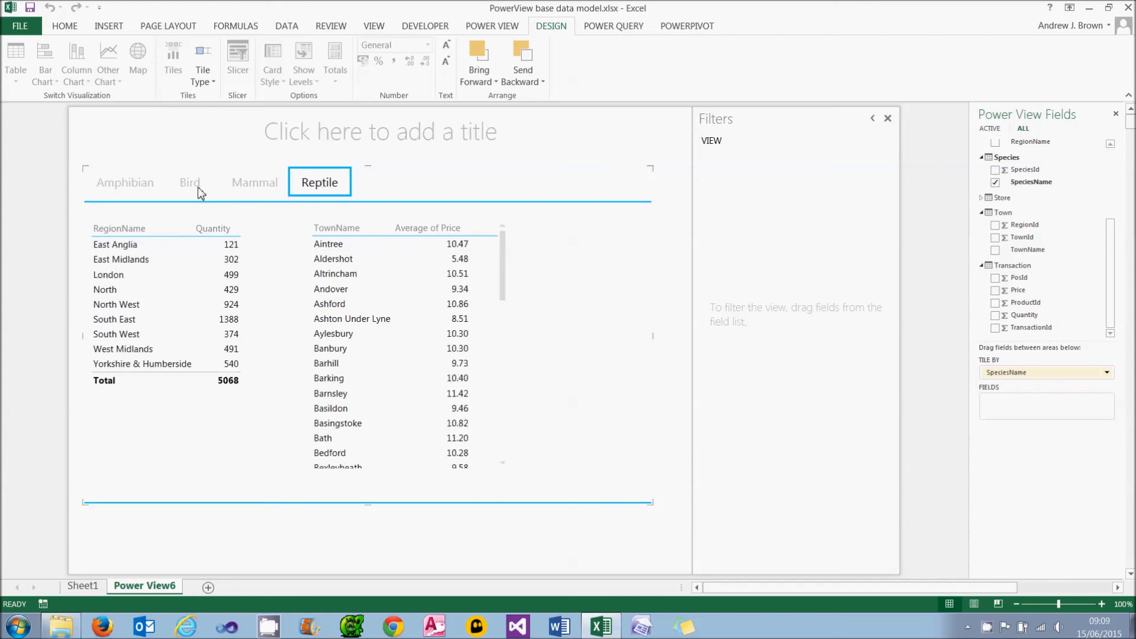
click(189, 183)
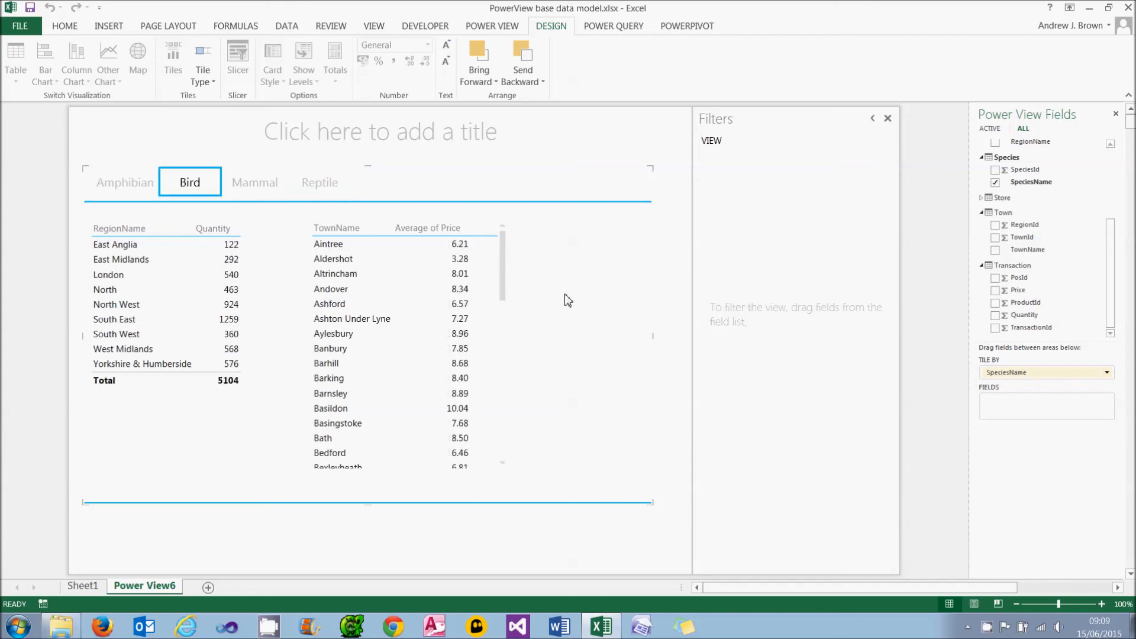